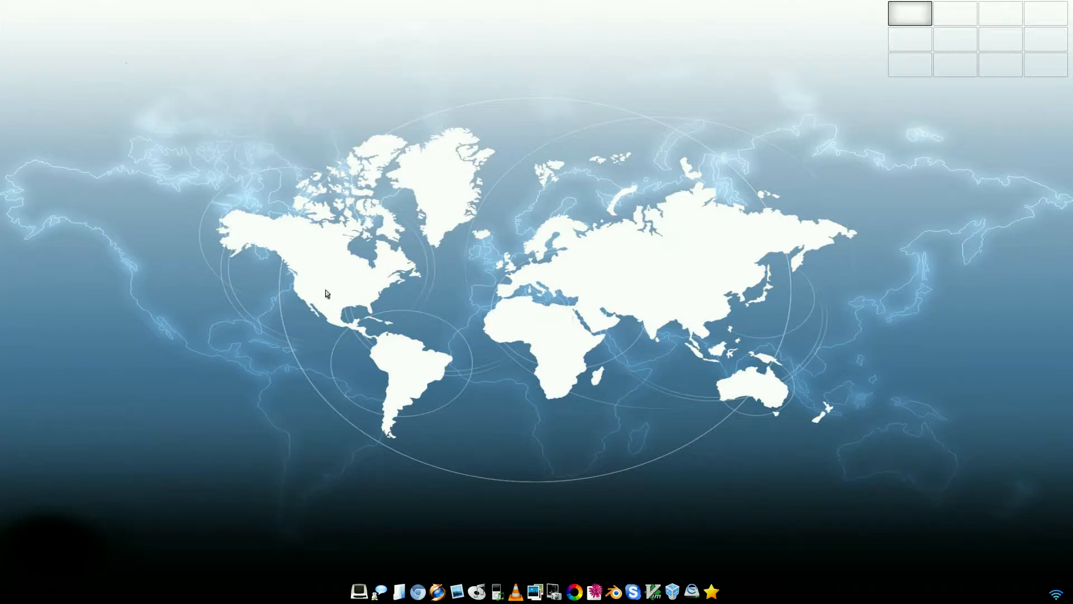
mouse_move(451, 305)
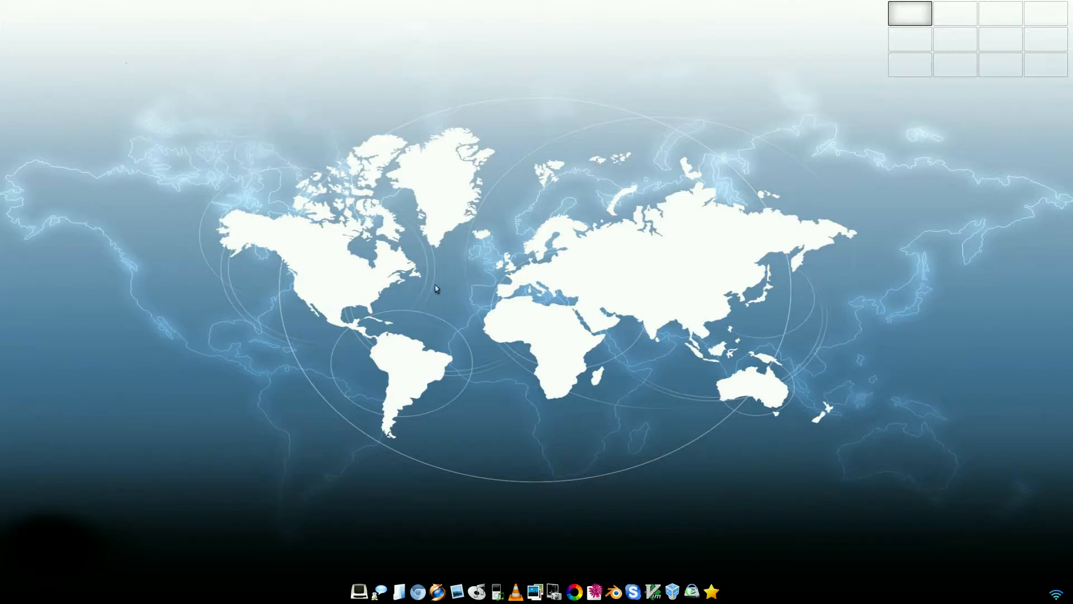
mouse_move(447, 278)
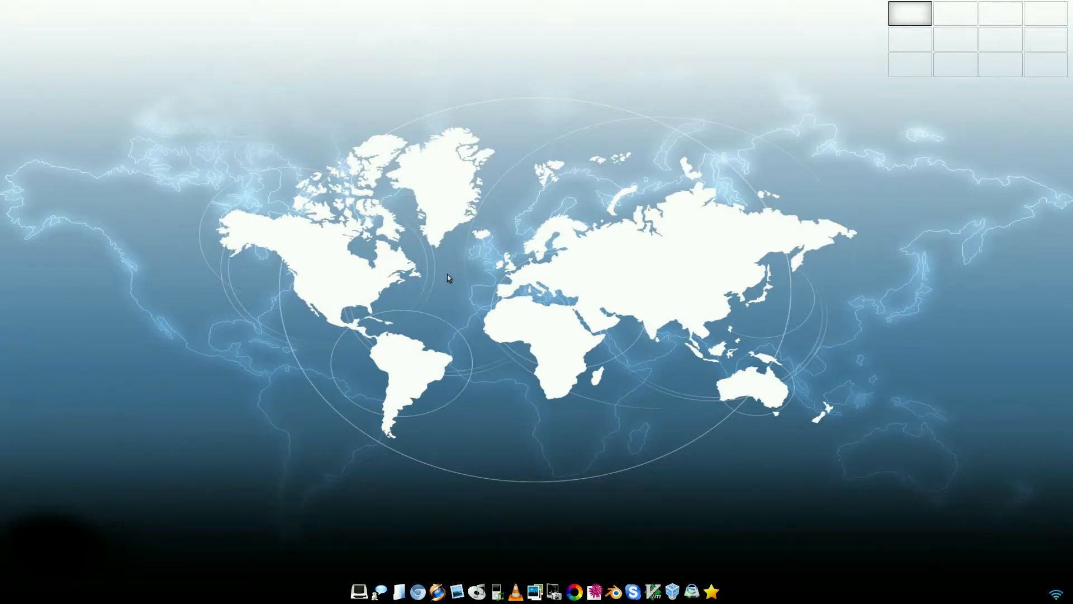
mouse_move(806, 414)
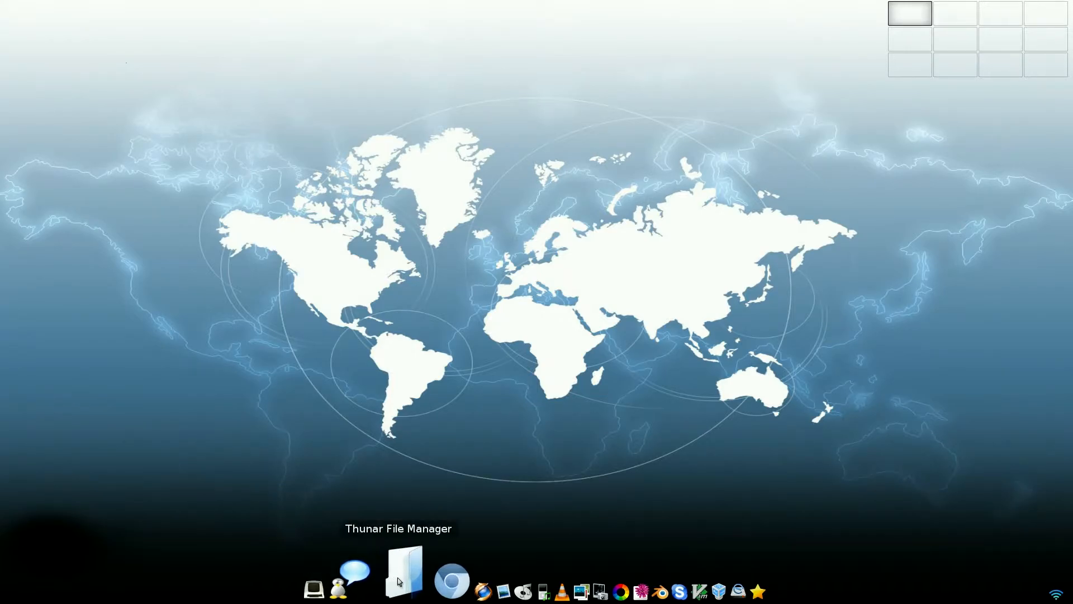
mouse_move(414, 571)
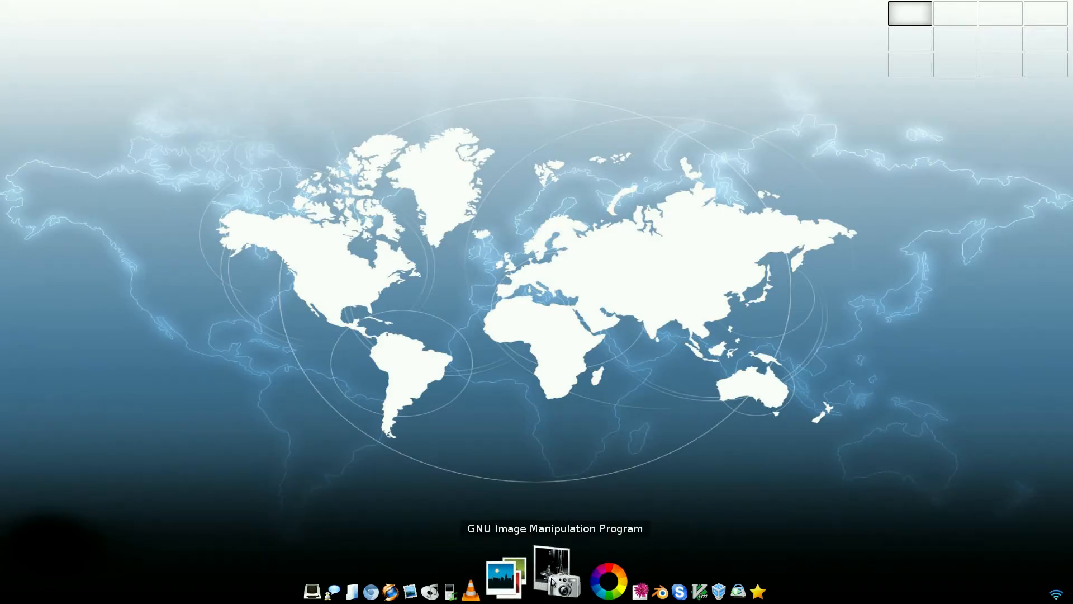
mouse_move(571, 571)
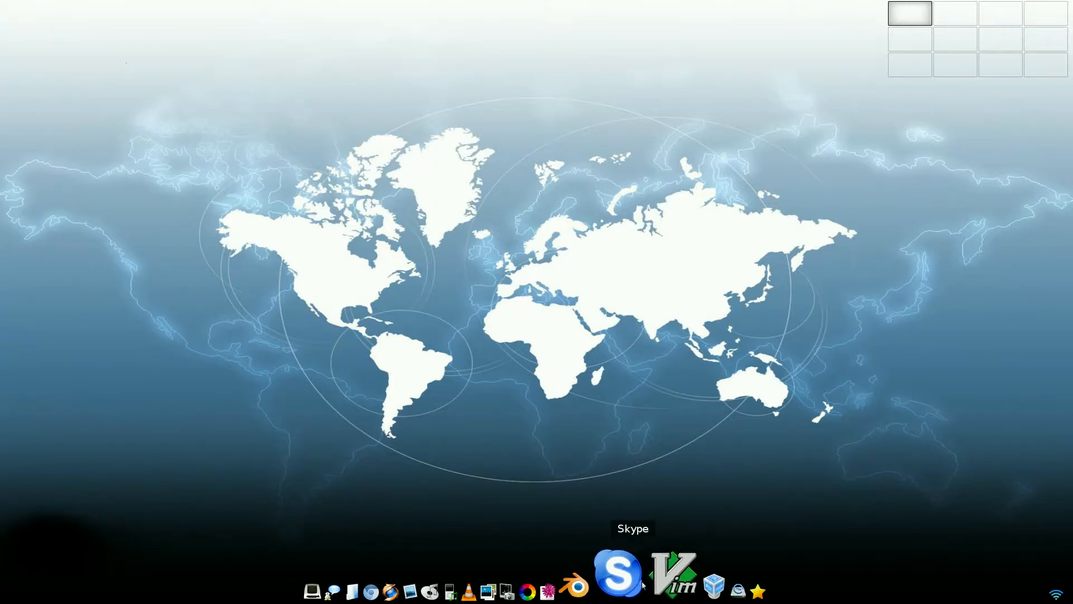
mouse_move(653, 574)
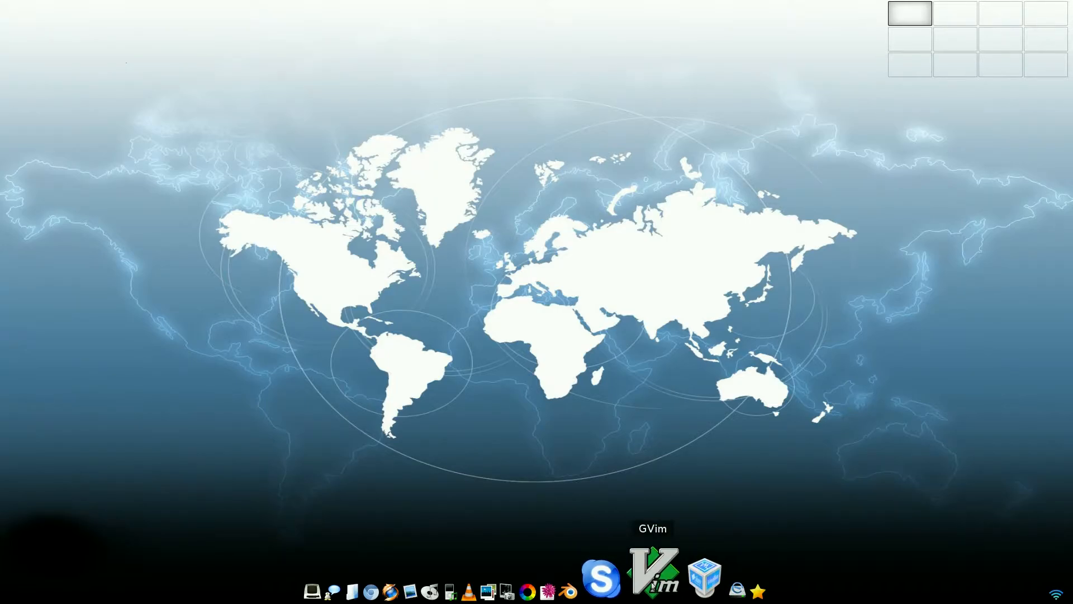
Briefly try a Terminology terminal, close it, and launch the Chromium browser from the dock.
left_click(651, 573)
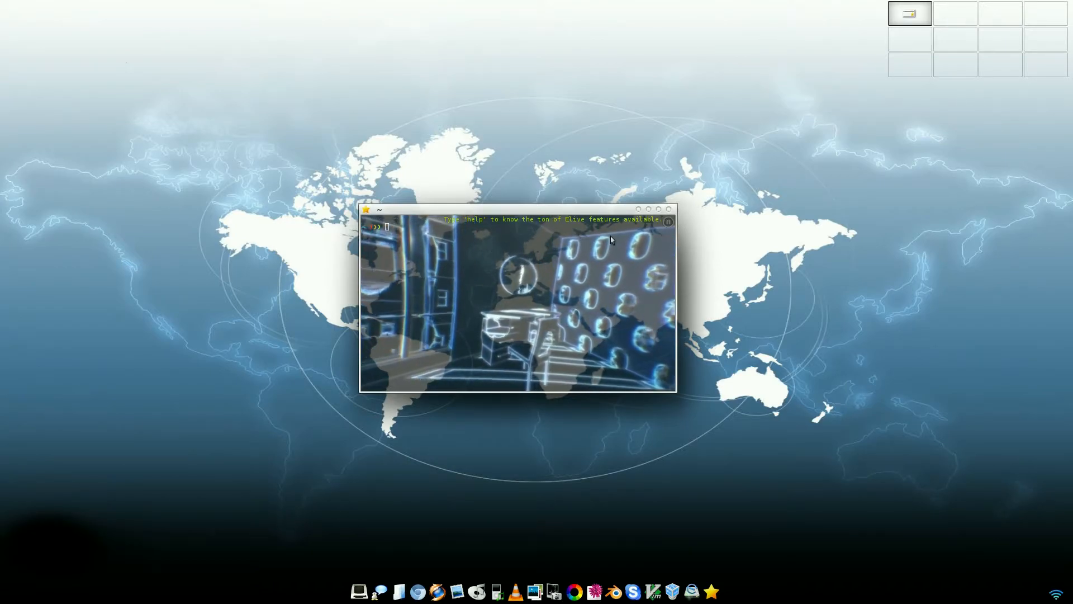
type("he")
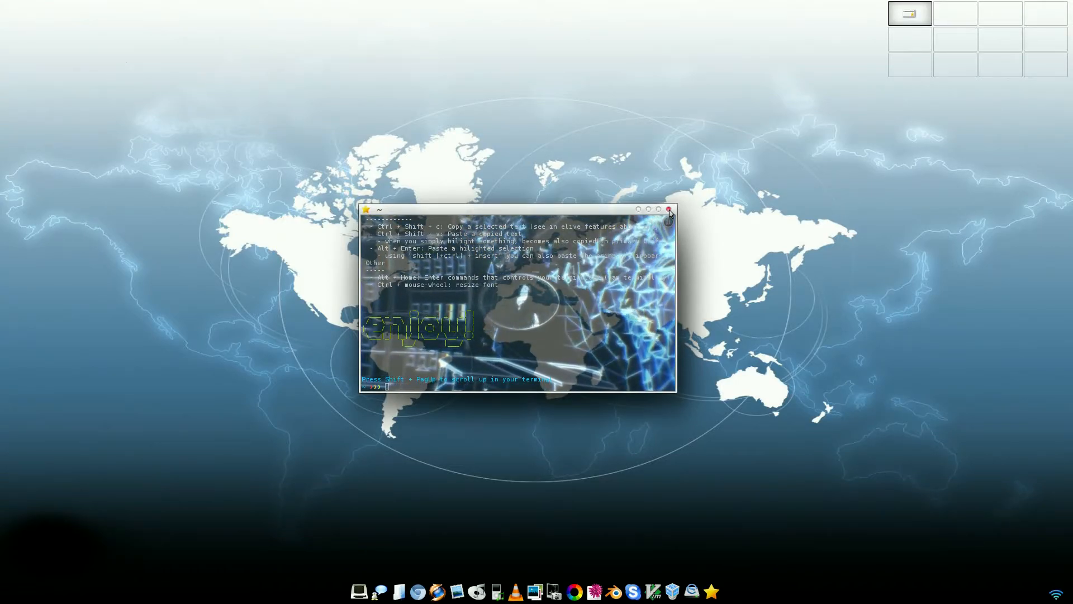
left_click(668, 209)
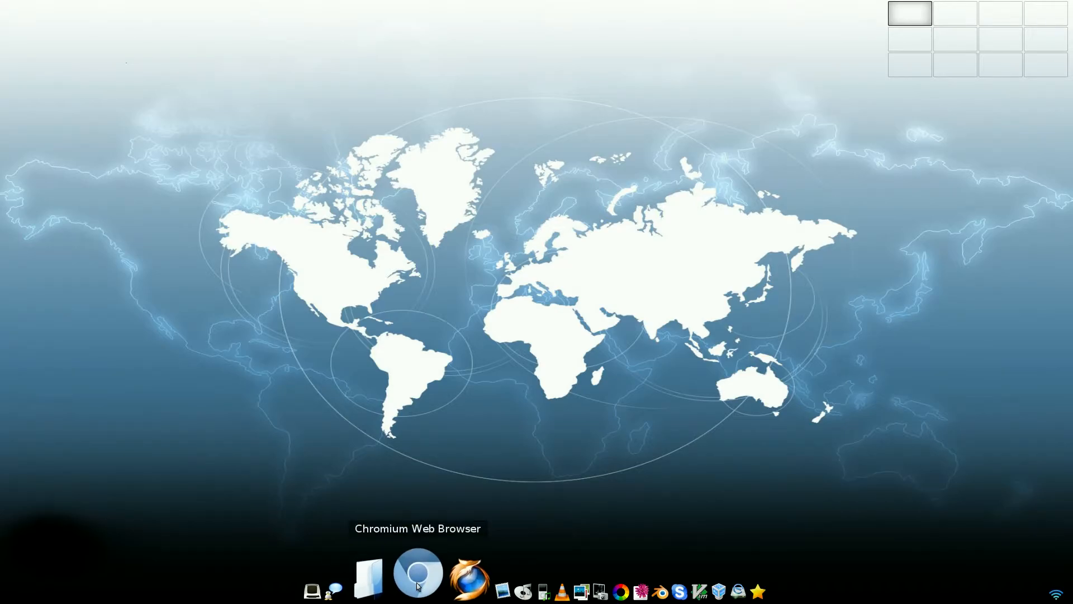
mouse_move(522, 388)
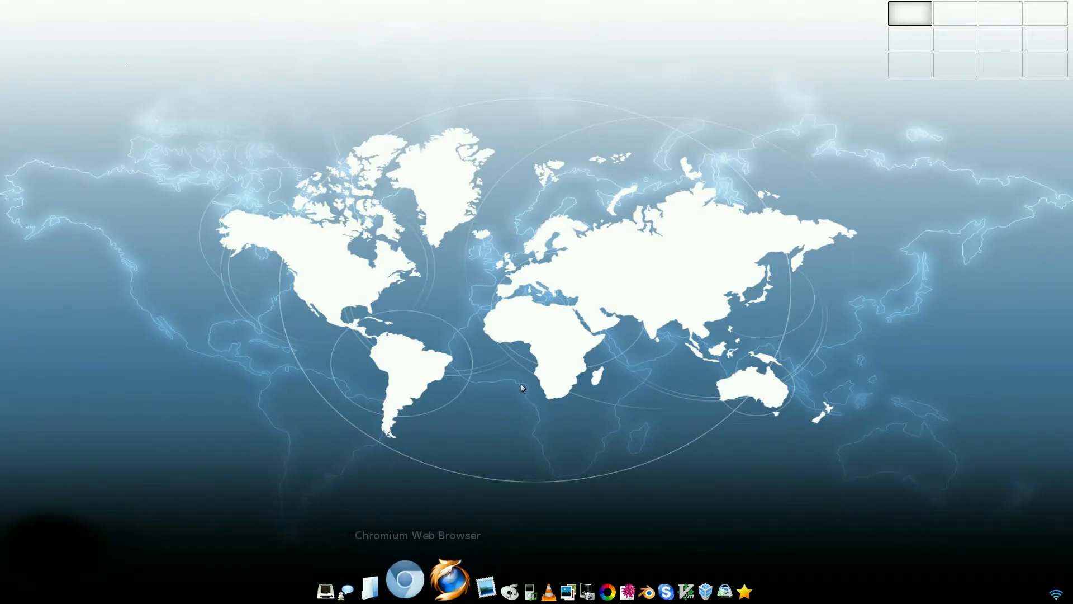
left_click(404, 580)
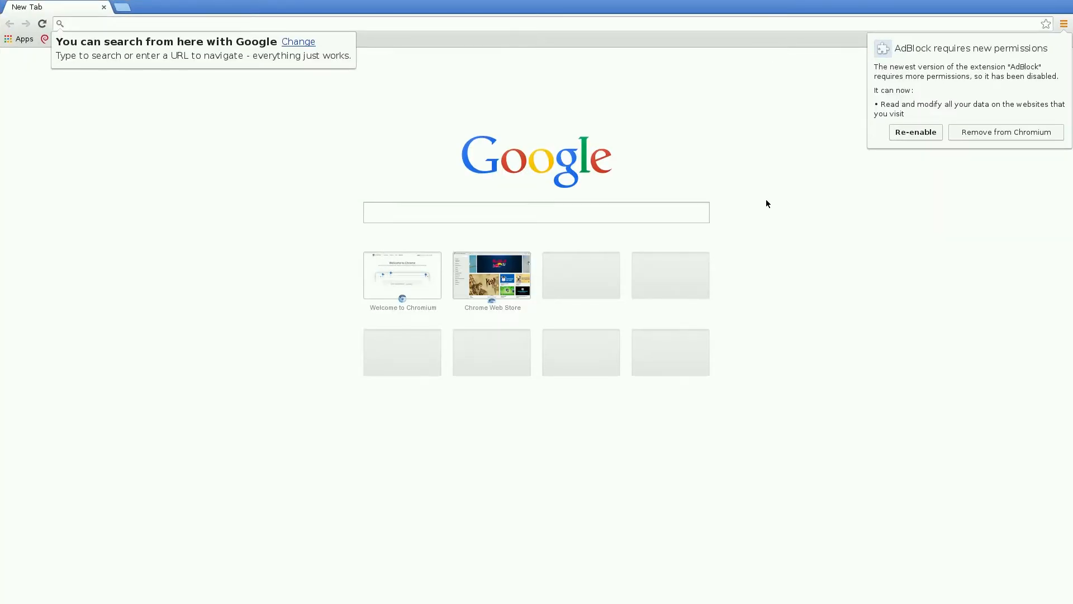
mouse_move(773, 183)
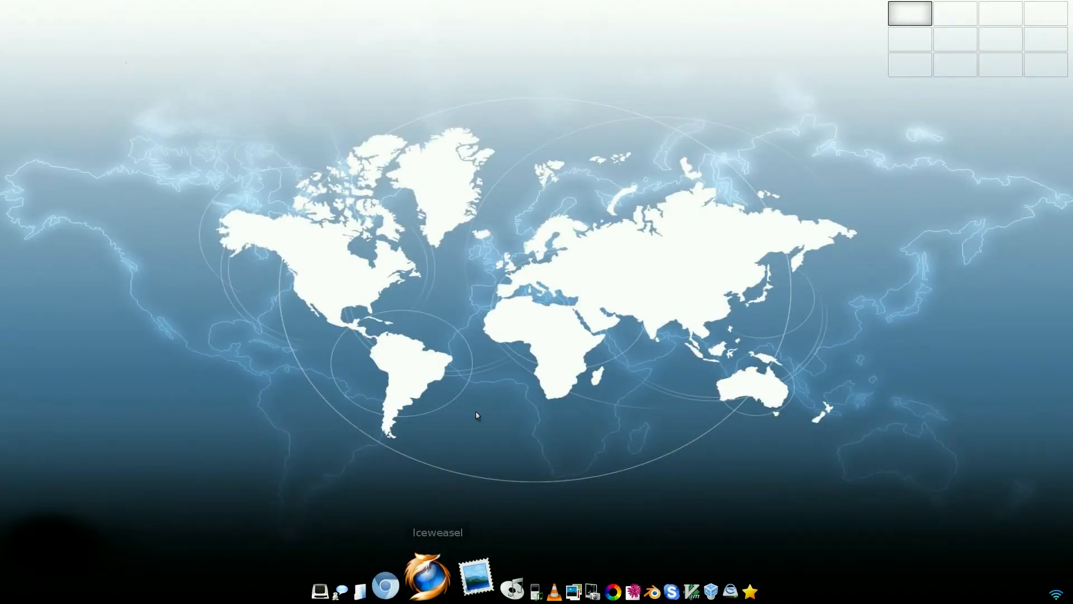
Launch Iceweasel and reach the YouTube homepage via the start-page search for 'youtube'.
left_click(432, 579)
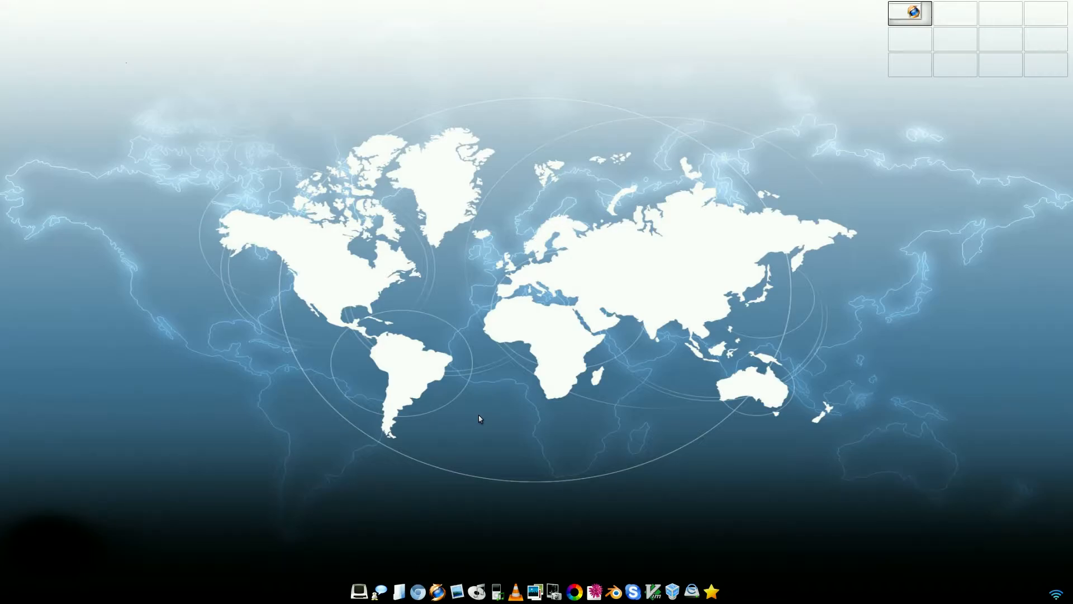
left_click(417, 591)
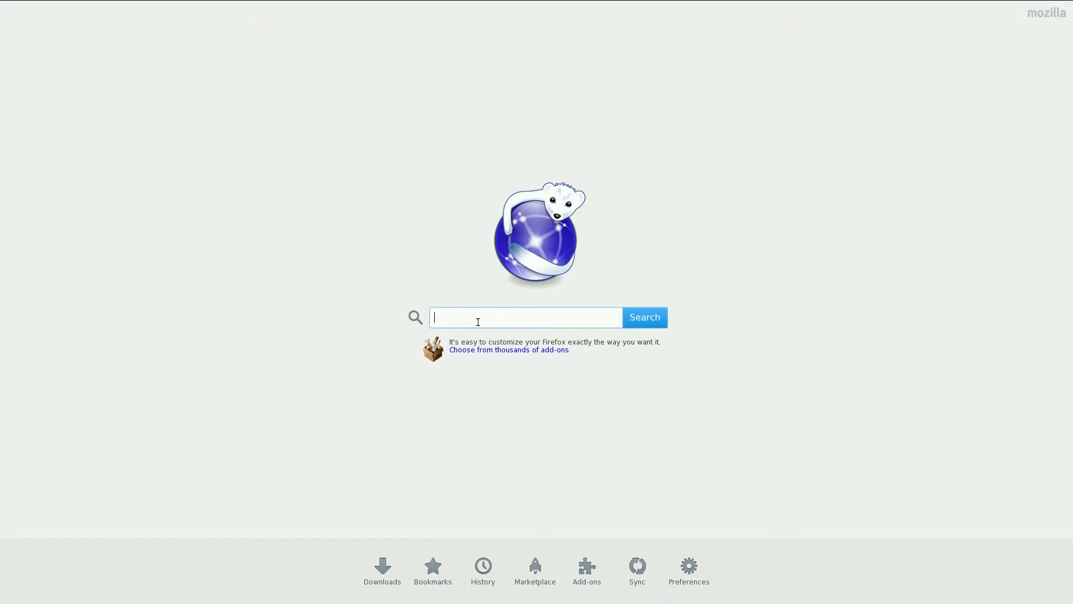
type("yout")
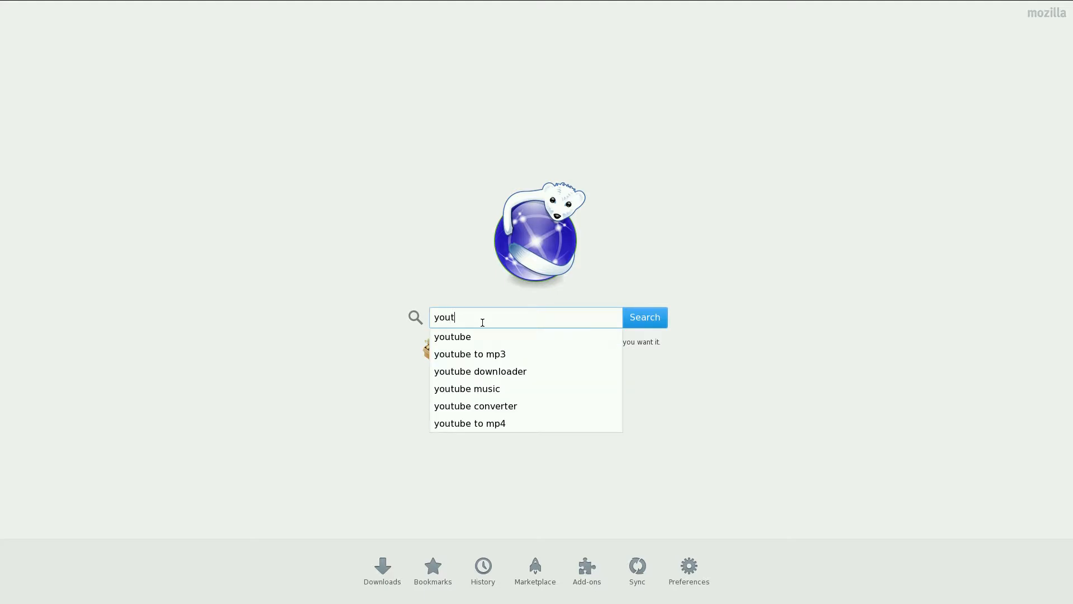
left_click(453, 337)
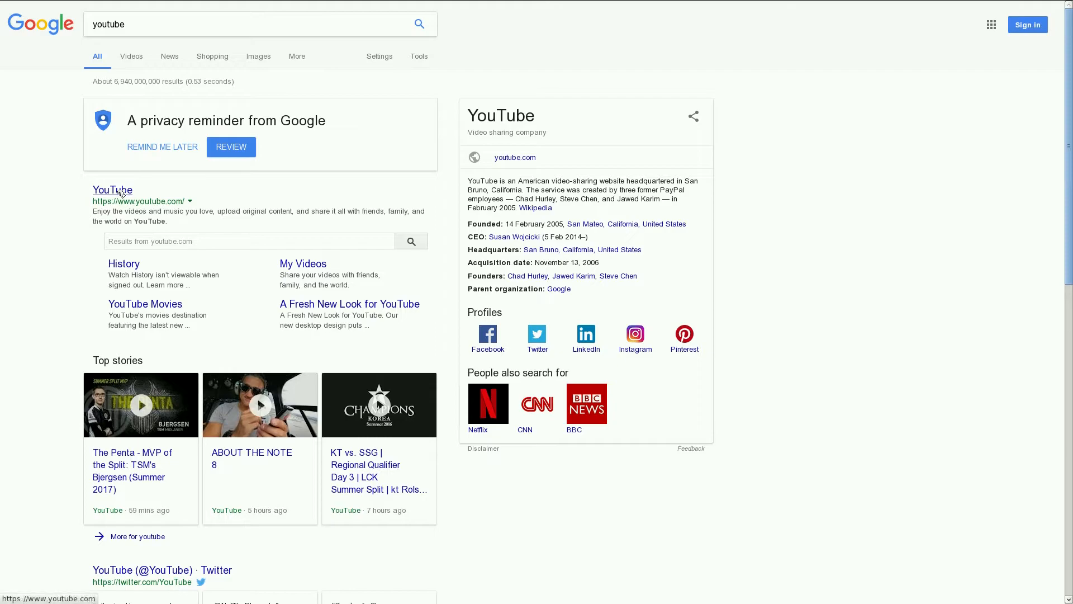
left_click(112, 190)
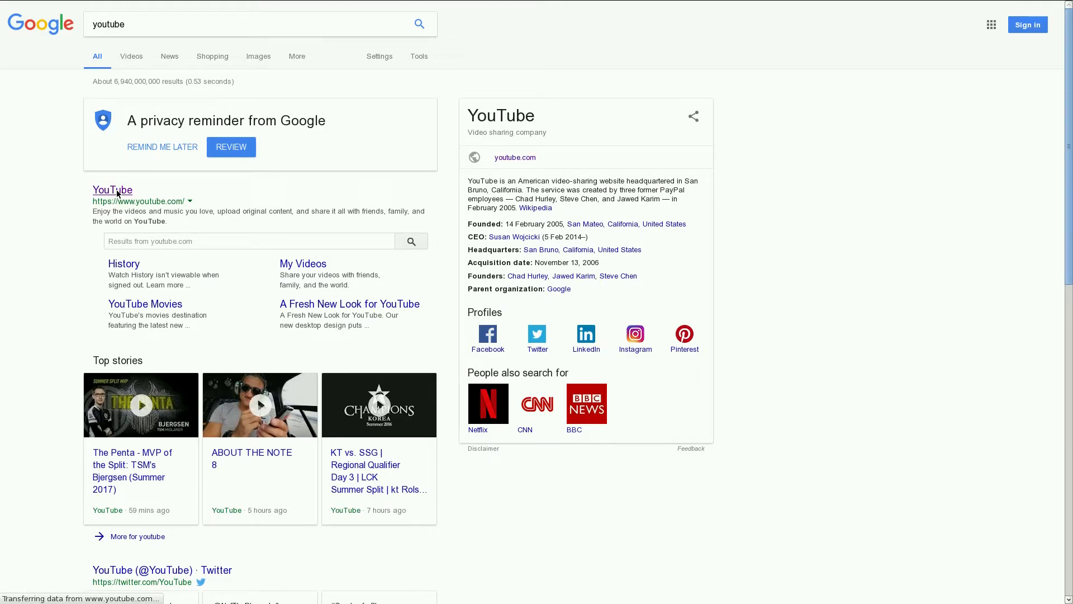
left_click(112, 191)
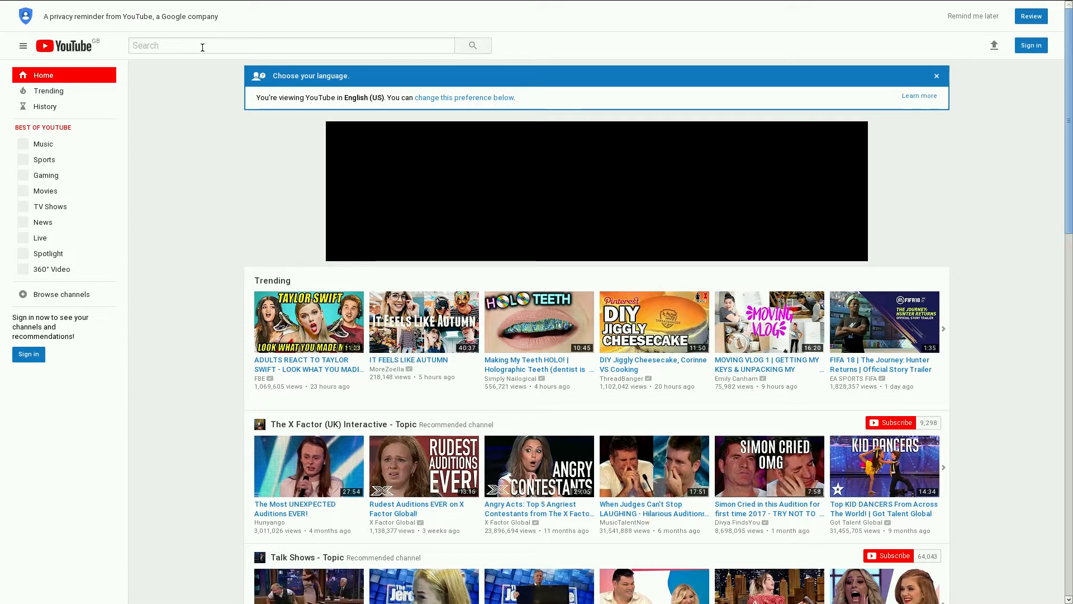
Search YouTube for sneekylinux, play one of its videos, then close the browser.
type("sneekylinux")
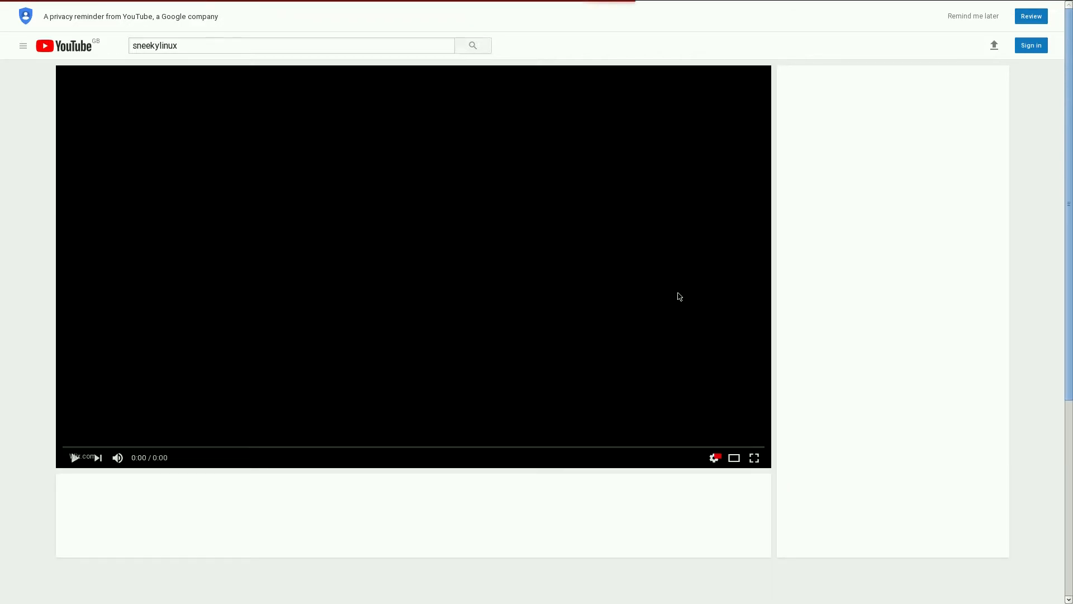
left_click(412, 262)
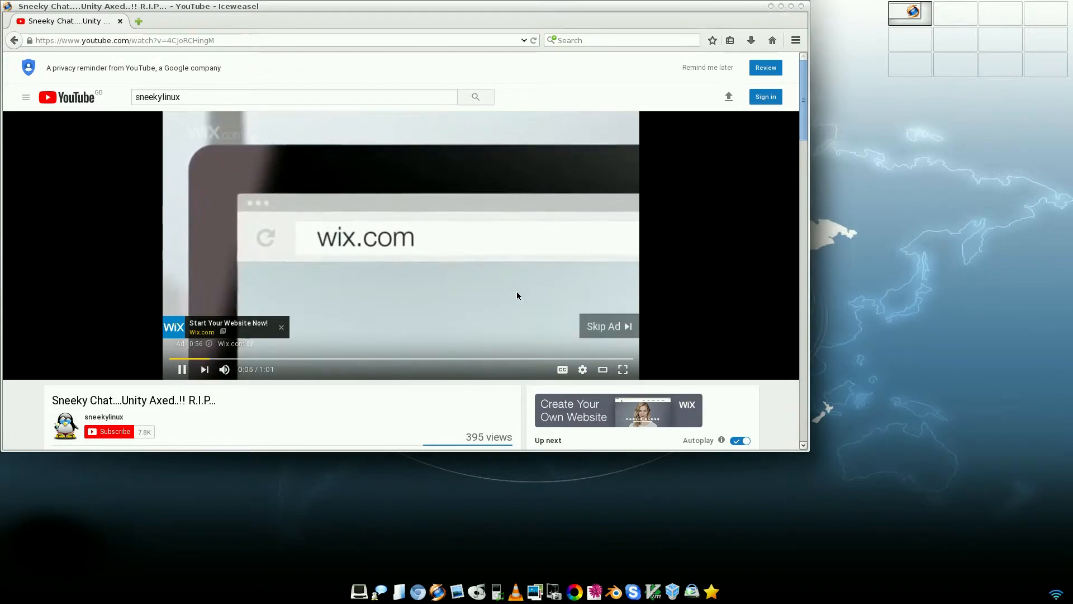
left_click(605, 325)
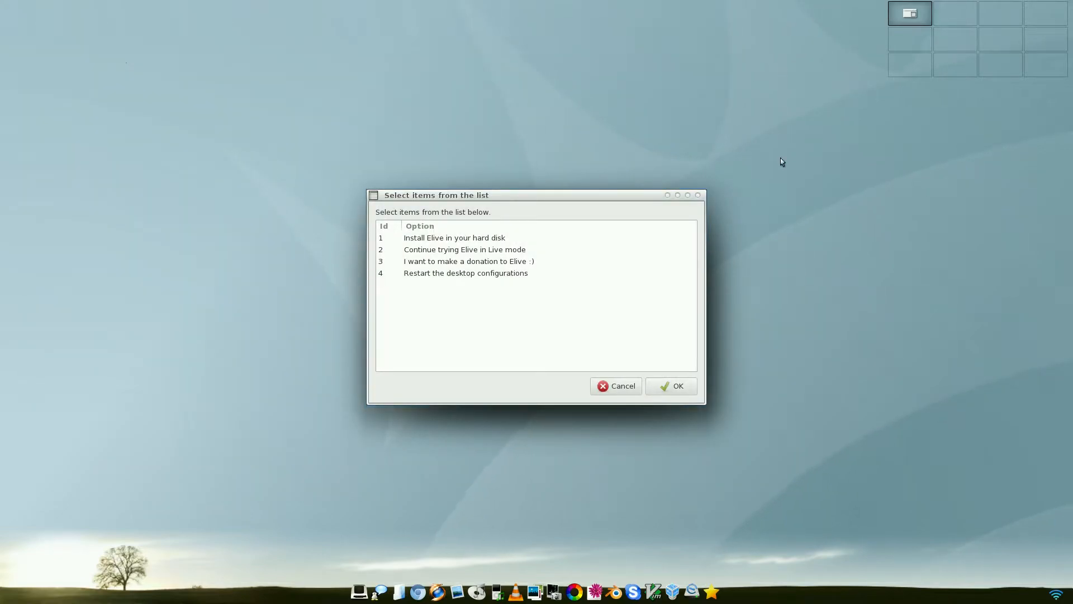
Move the Elive install-or-Live options dialog up and dismiss it with Cancel.
left_click_drag(435, 194, 420, 117)
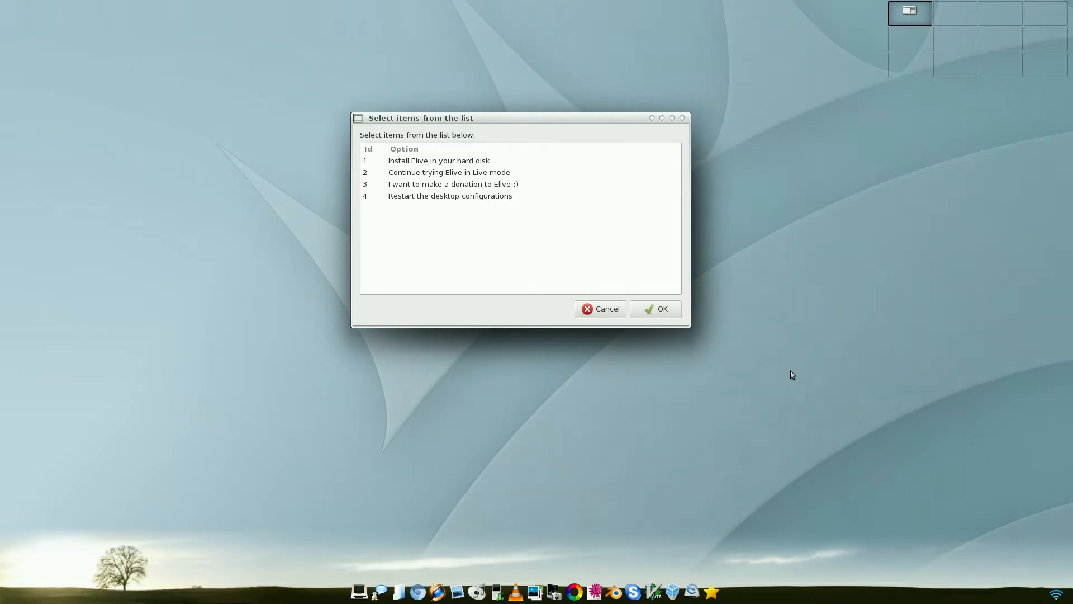
mouse_move(548, 171)
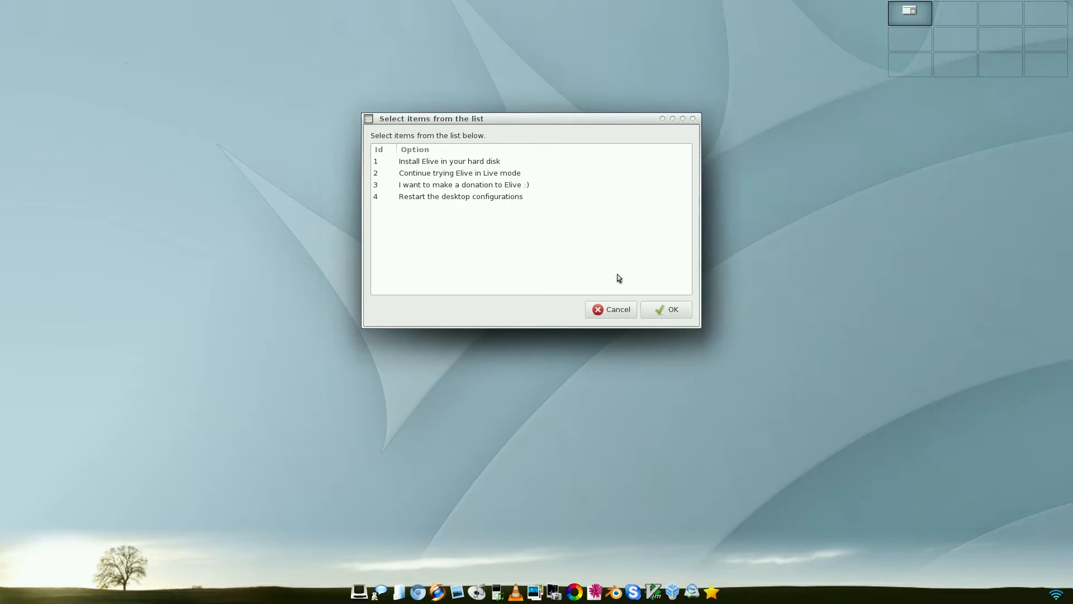
mouse_move(473, 178)
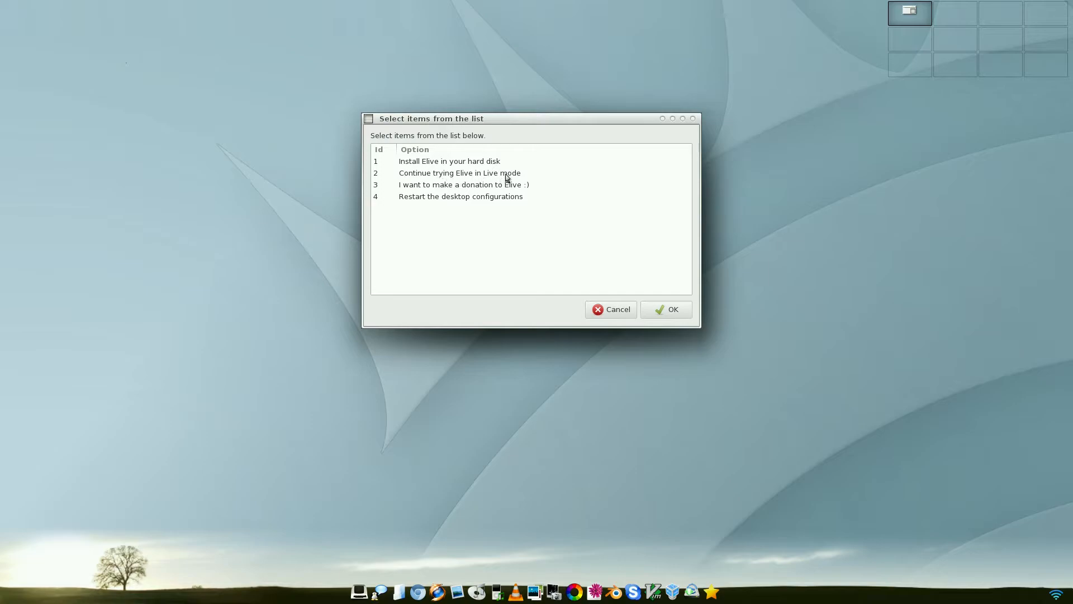
mouse_move(506, 199)
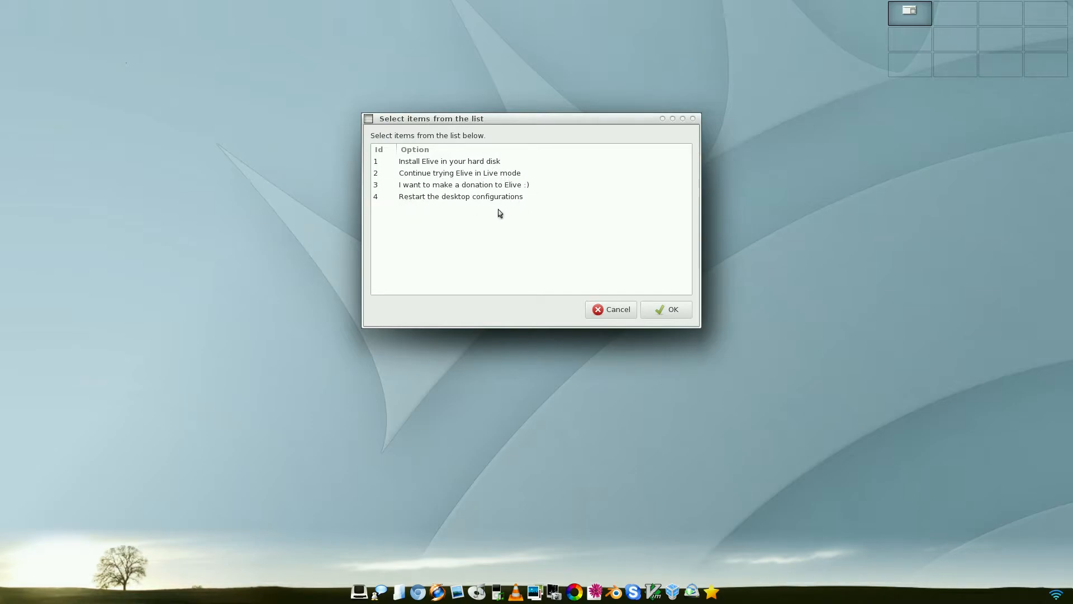
left_click(610, 308)
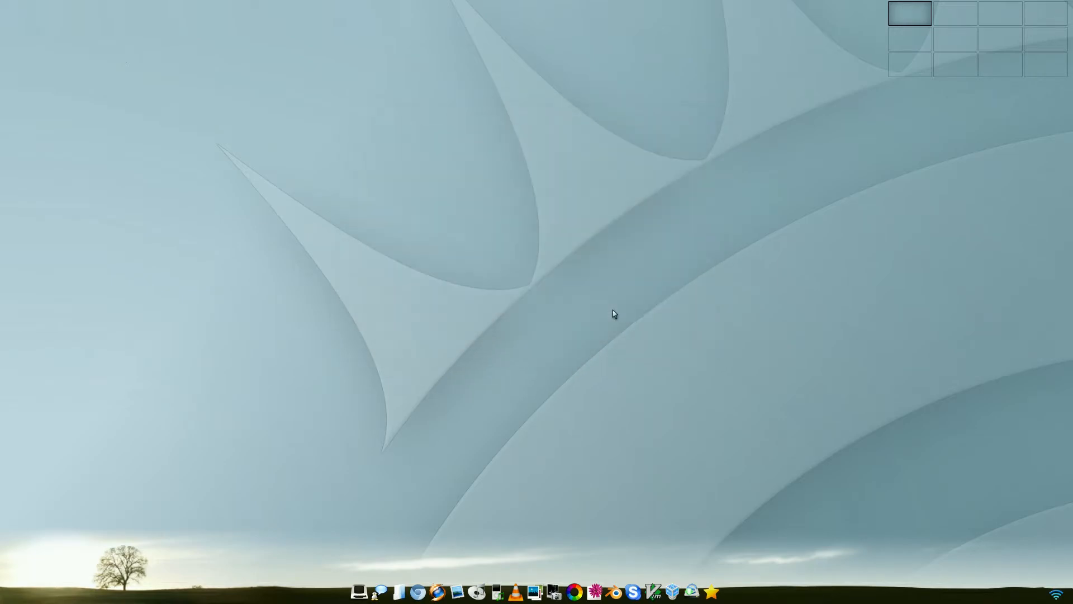
mouse_move(462, 584)
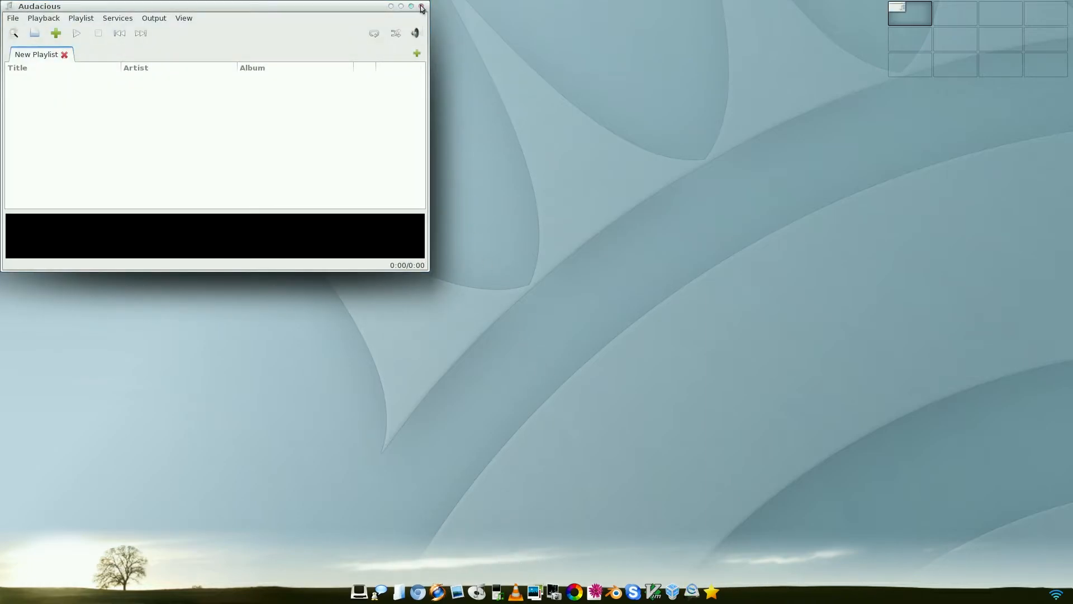
Close Audacious, then open and close the Rhythmbox music player.
left_click(421, 7)
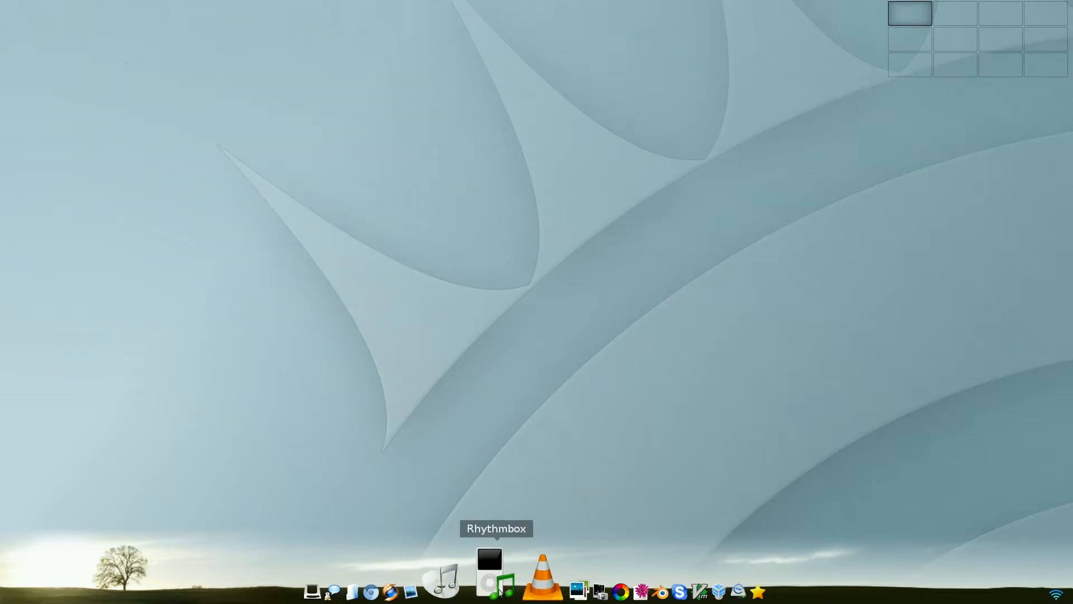
left_click(490, 569)
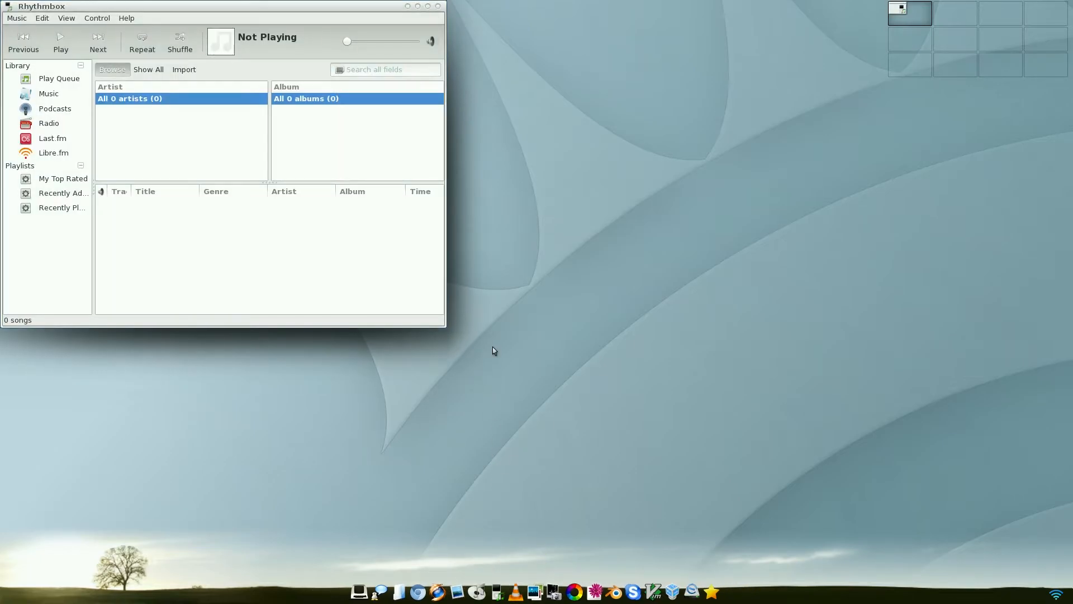
left_click(440, 6)
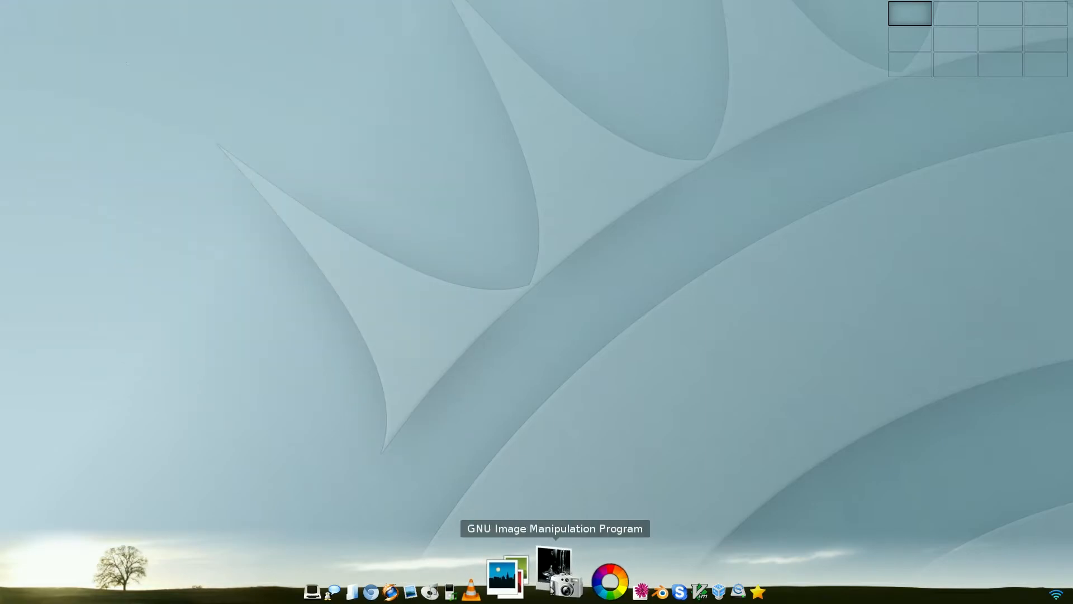
Try the GIMP dock icon, then launch RawTherapee.
left_click(556, 575)
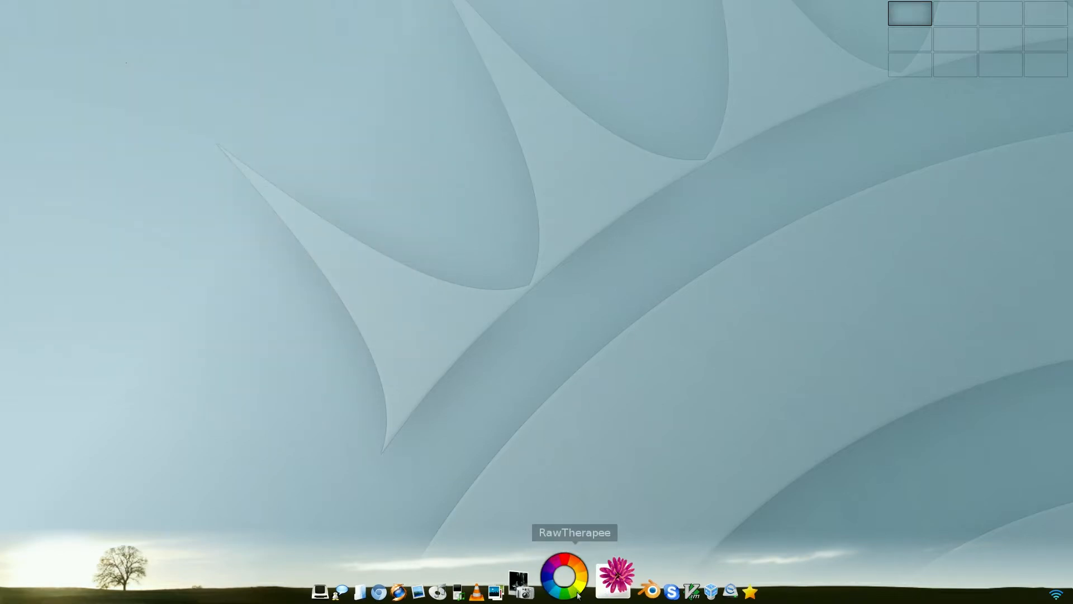
left_click(564, 575)
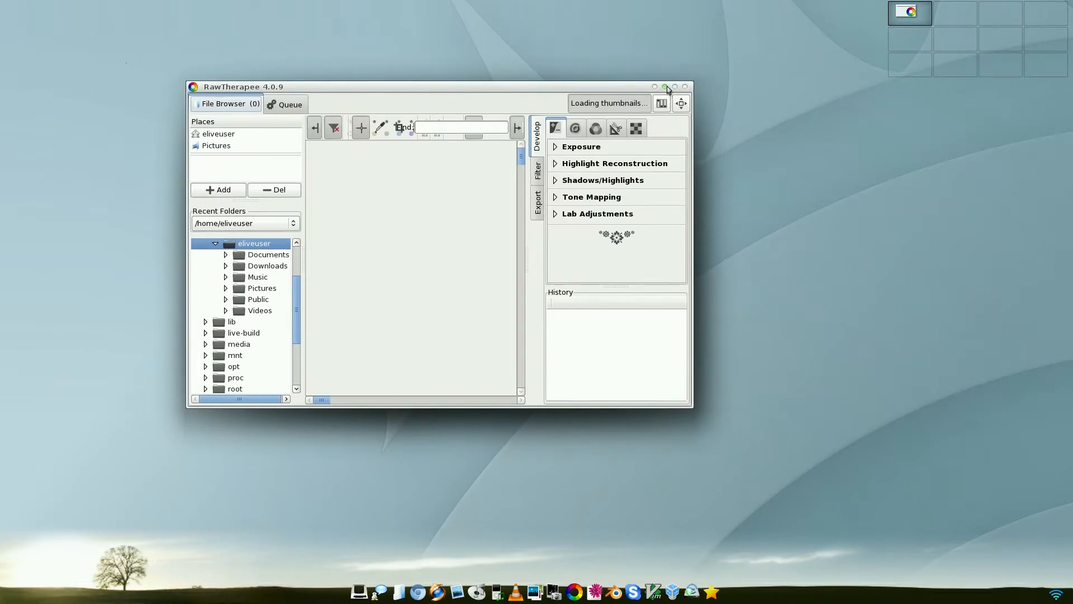
Maximize RawTherapee's file browser, then maximize the newly opened Inkscape window.
left_click(674, 87)
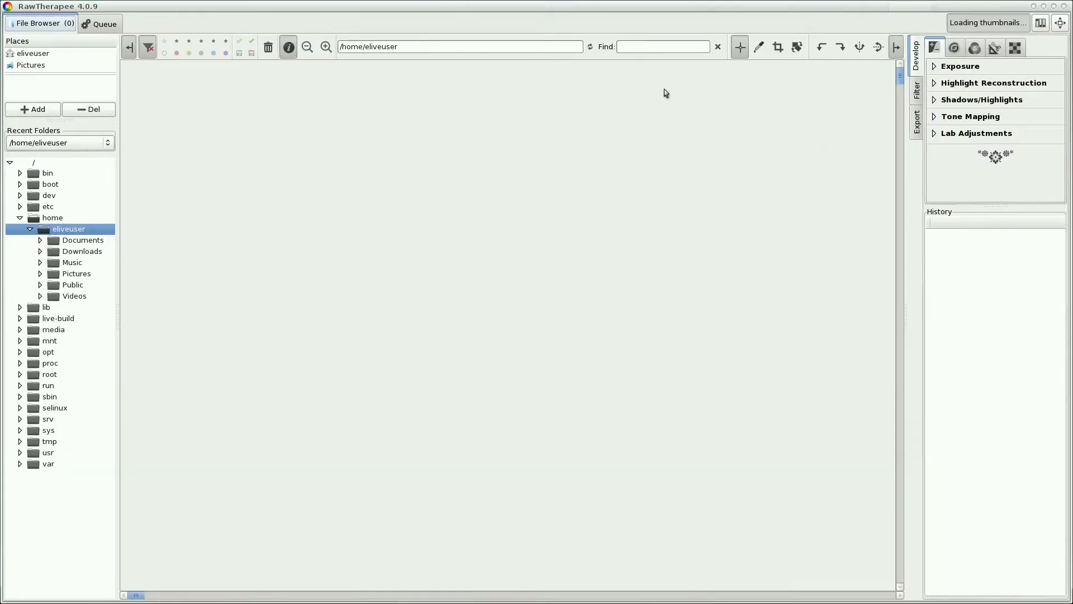
mouse_move(356, 247)
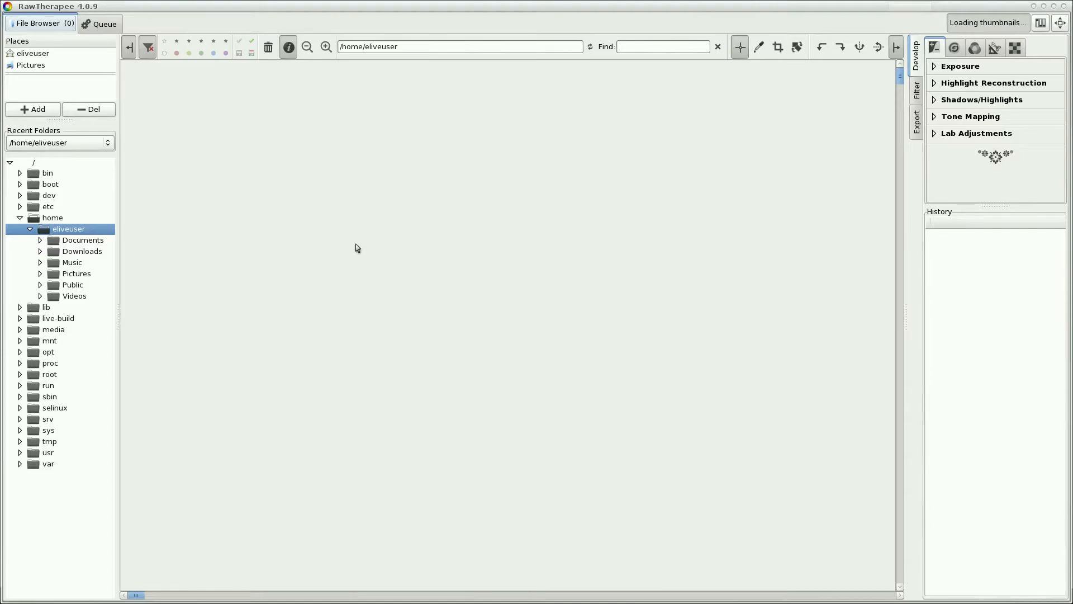
mouse_move(193, 169)
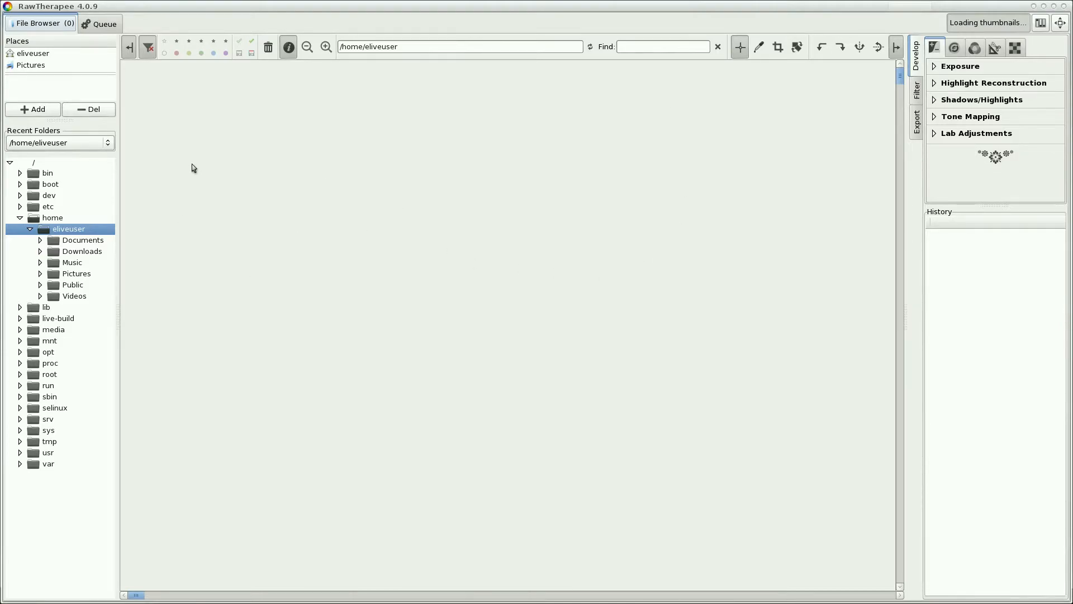
mouse_move(253, 184)
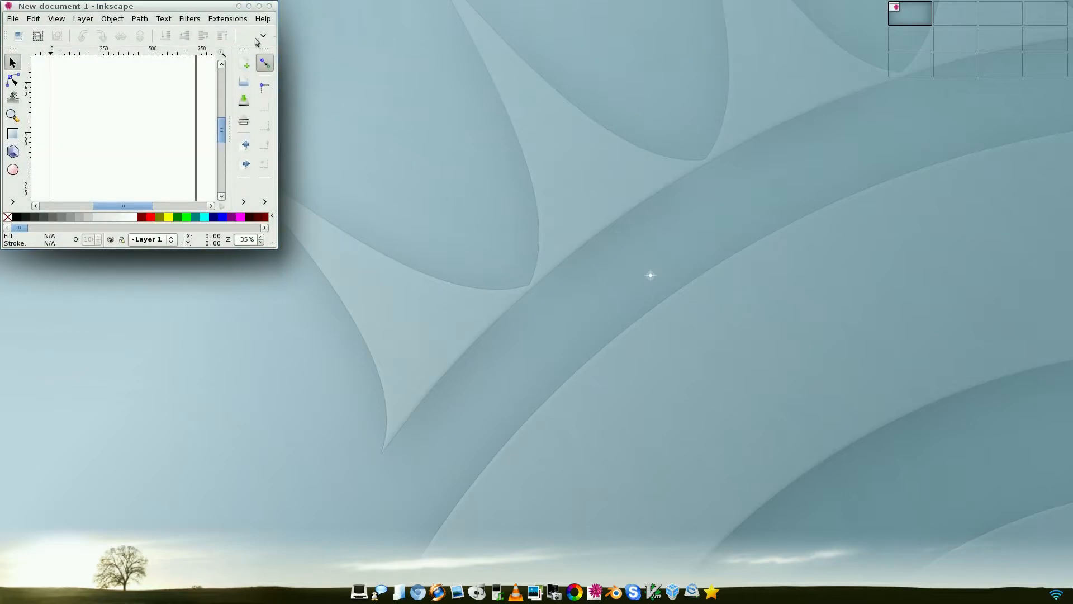
left_click(255, 7)
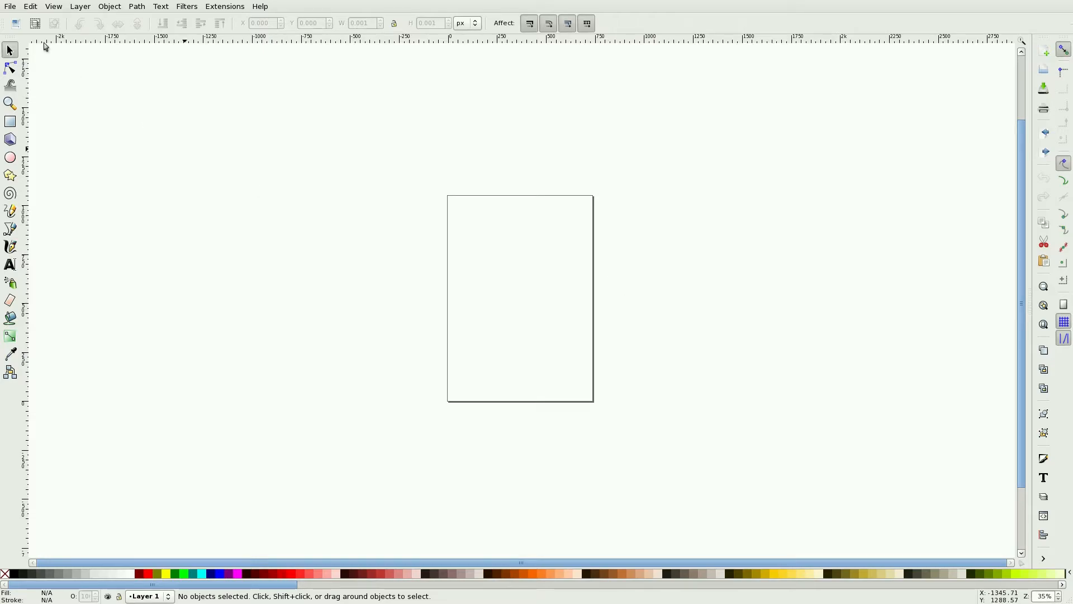
Quit Inkscape through File > Quit, returning to the desktop.
left_click(10, 6)
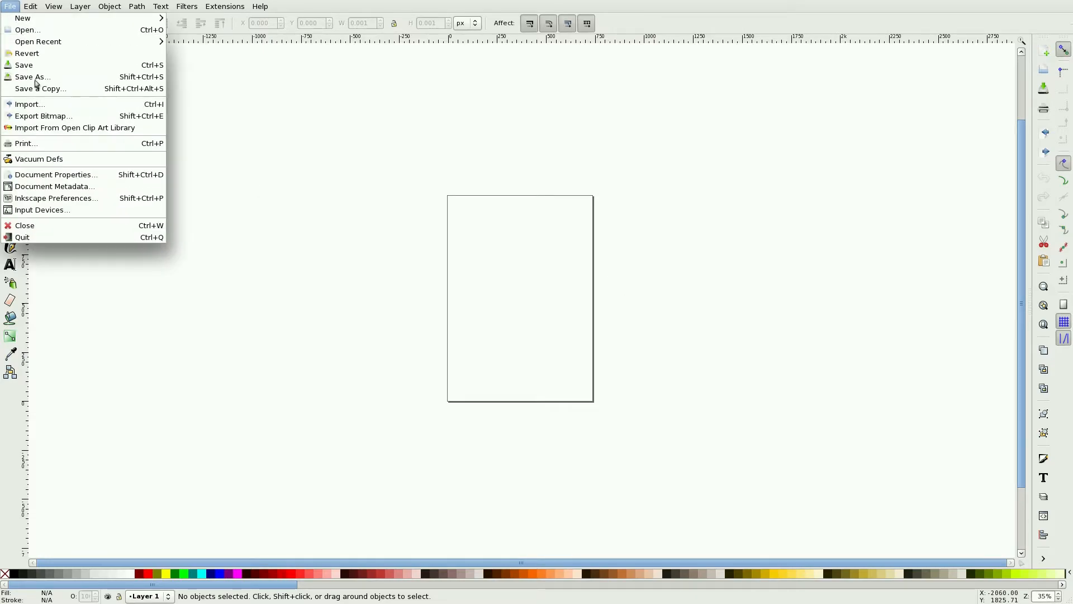
left_click(22, 237)
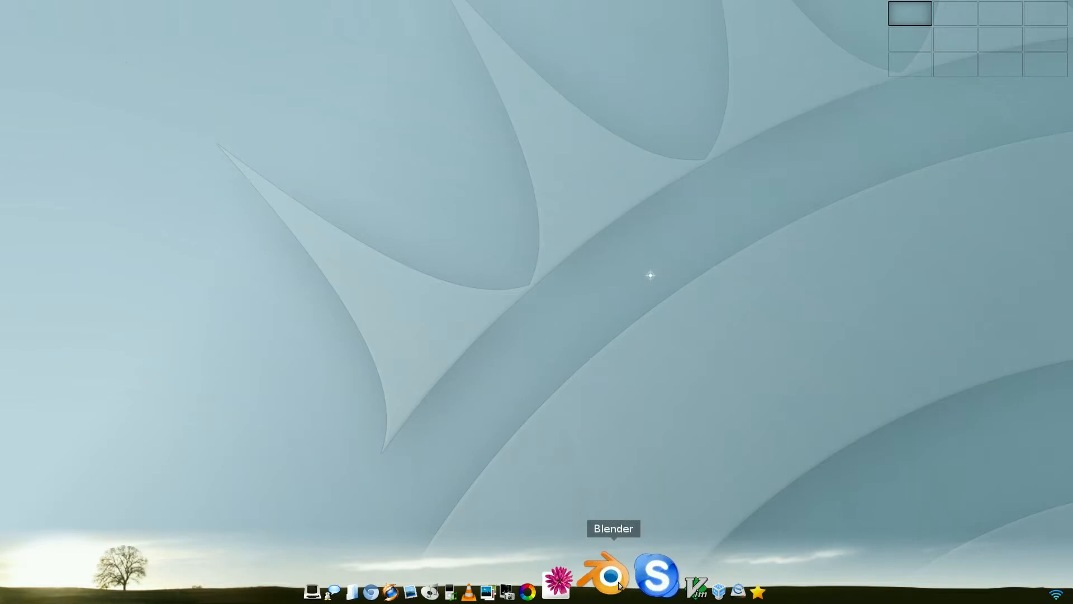
left_click(605, 575)
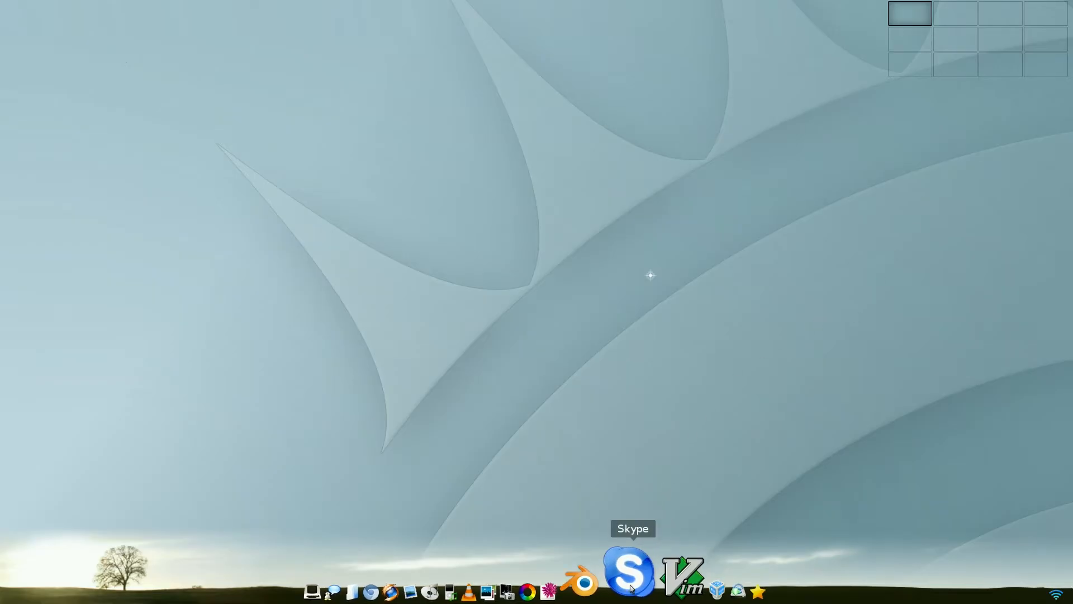
mouse_move(661, 572)
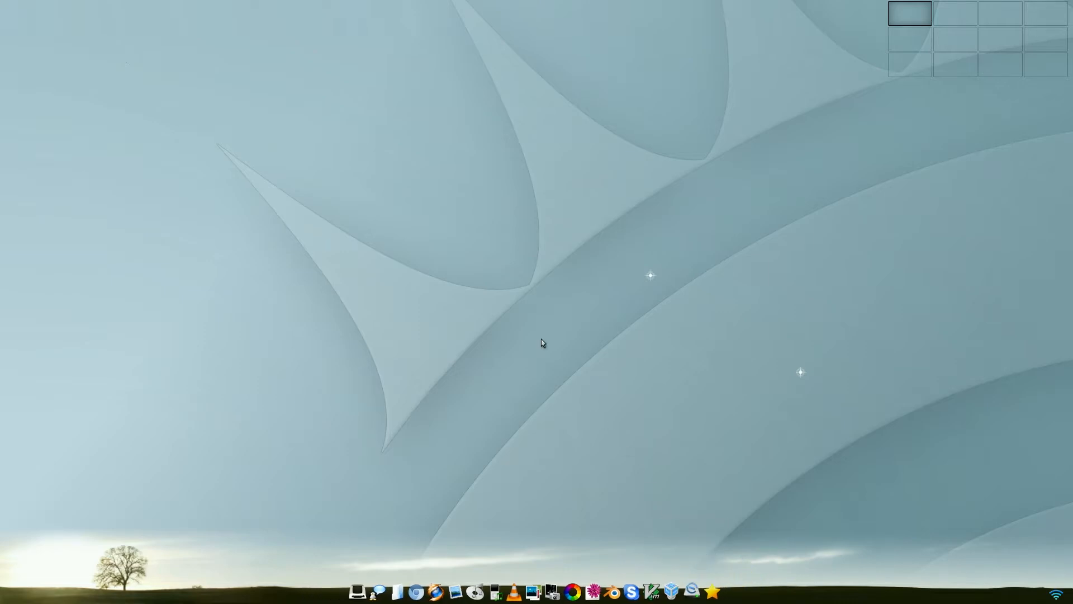
mouse_move(429, 252)
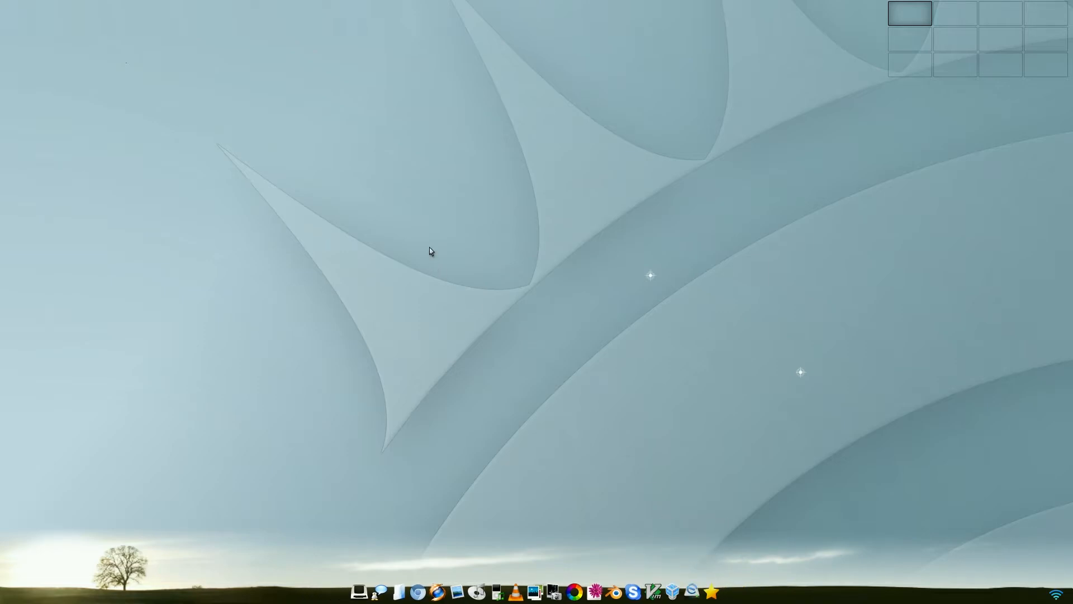
mouse_move(430, 248)
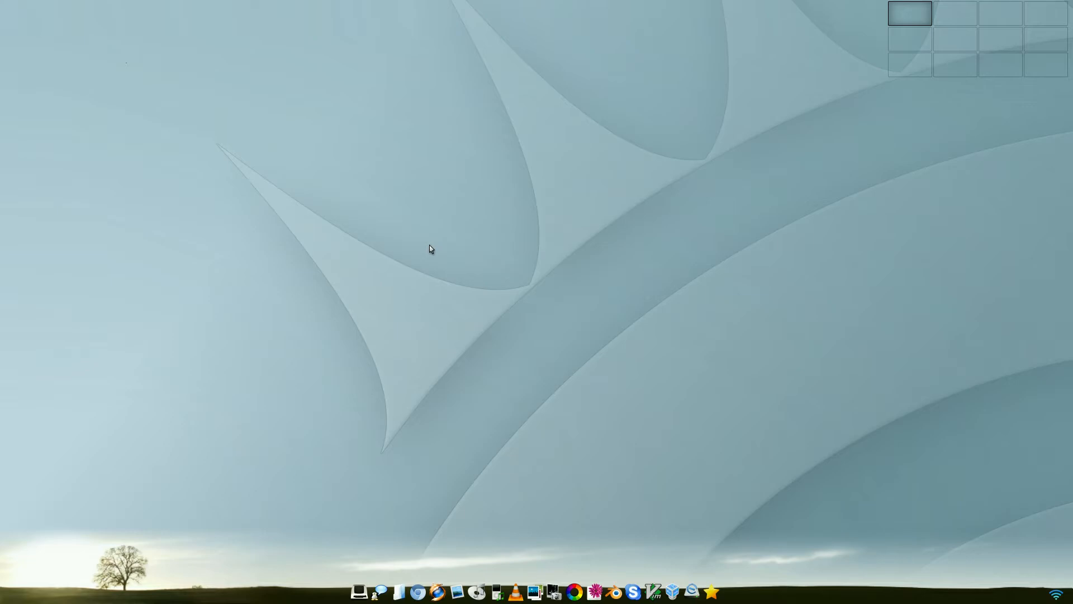
mouse_move(373, 169)
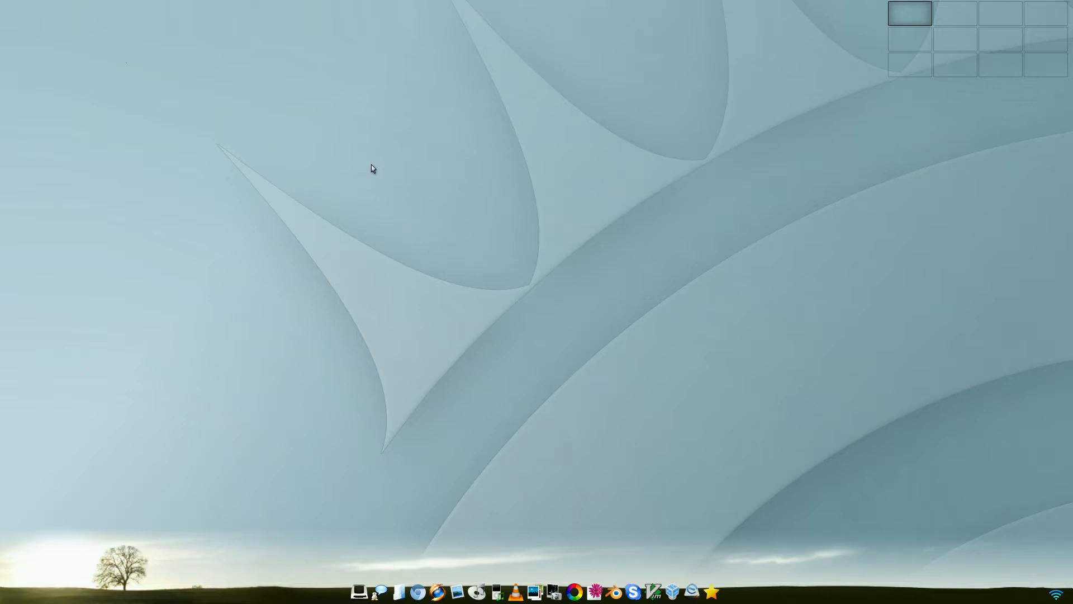
mouse_move(419, 155)
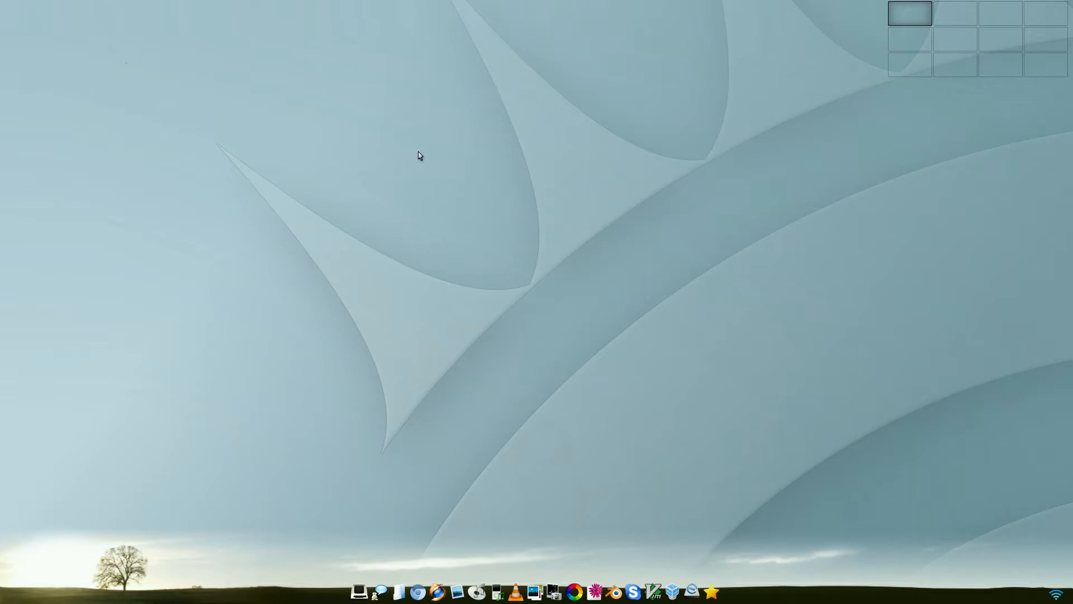
Right-click the desktop to bring up Enlightenment's main application menu.
right_click(419, 157)
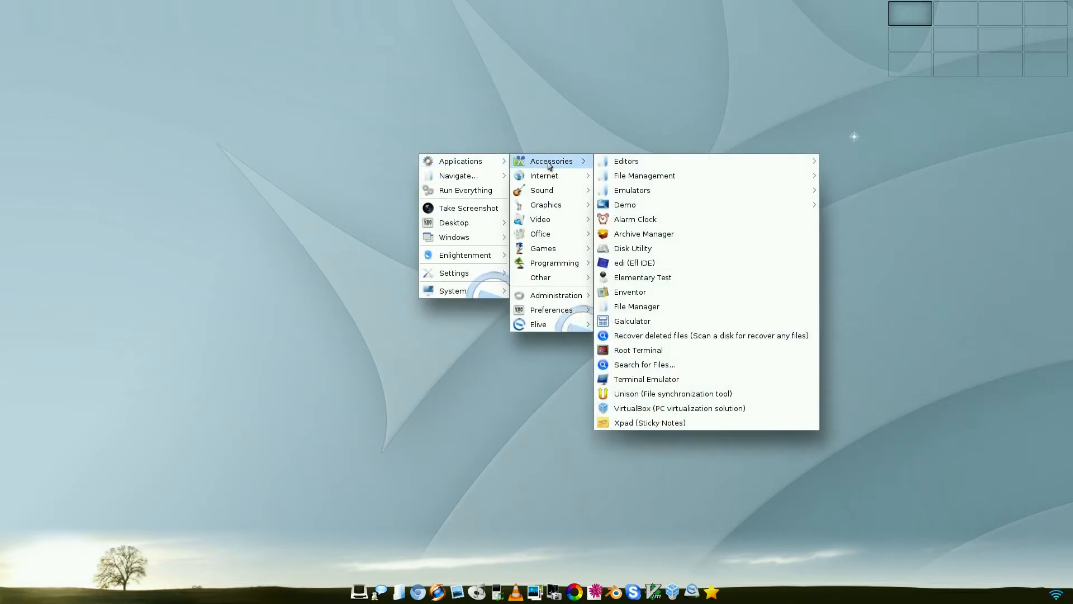
mouse_move(626, 161)
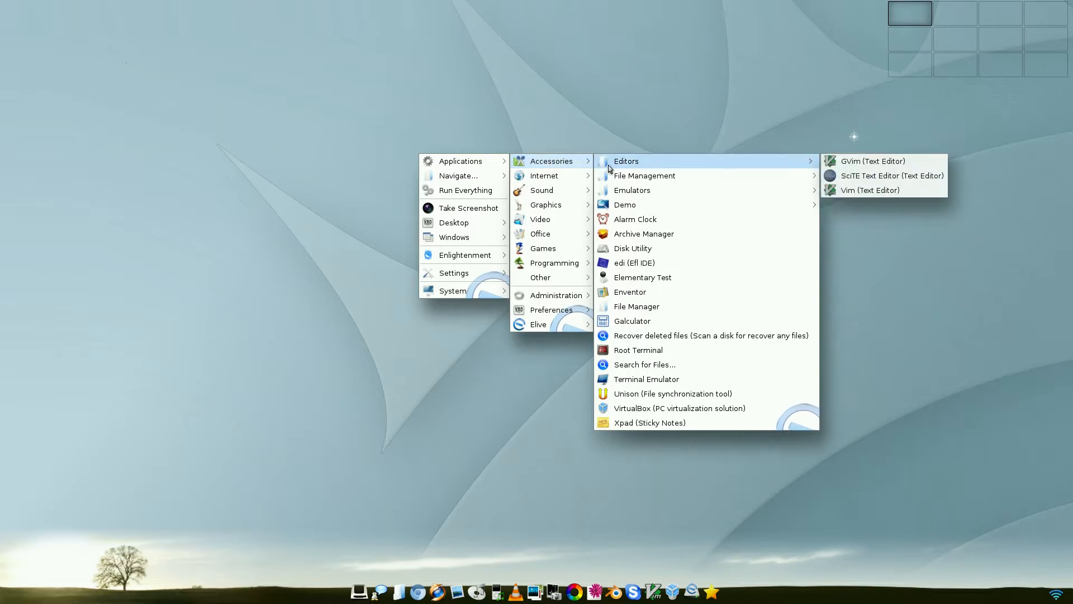
mouse_move(630, 190)
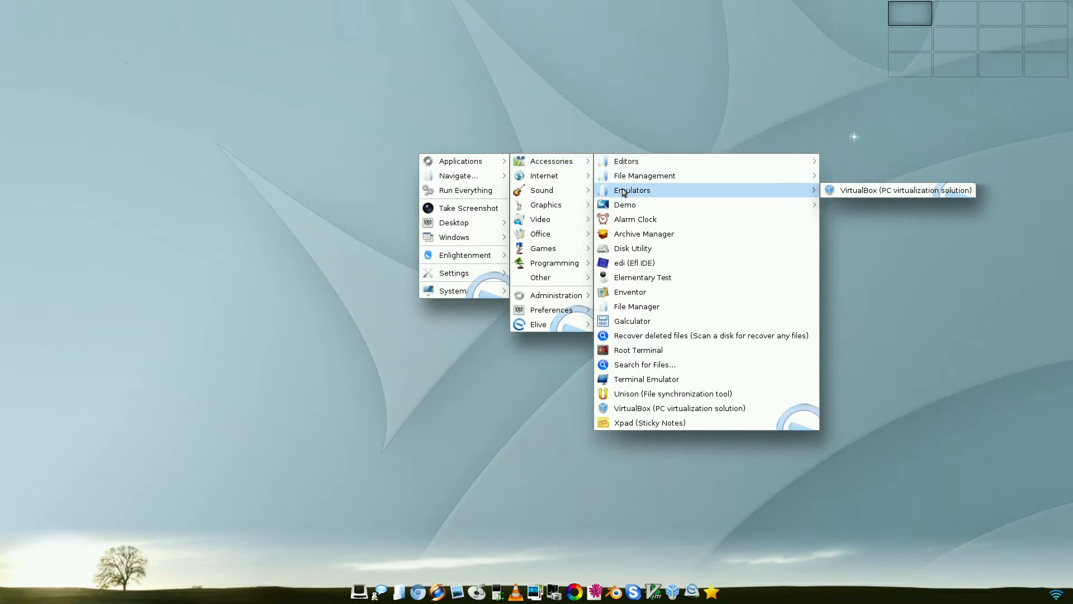
mouse_move(624, 203)
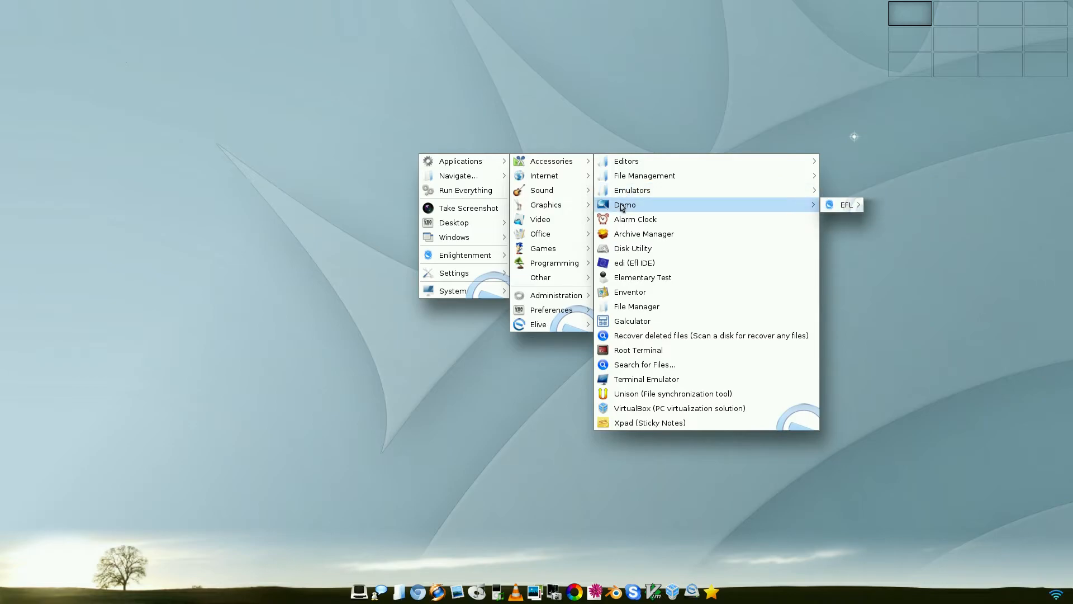
mouse_move(633, 248)
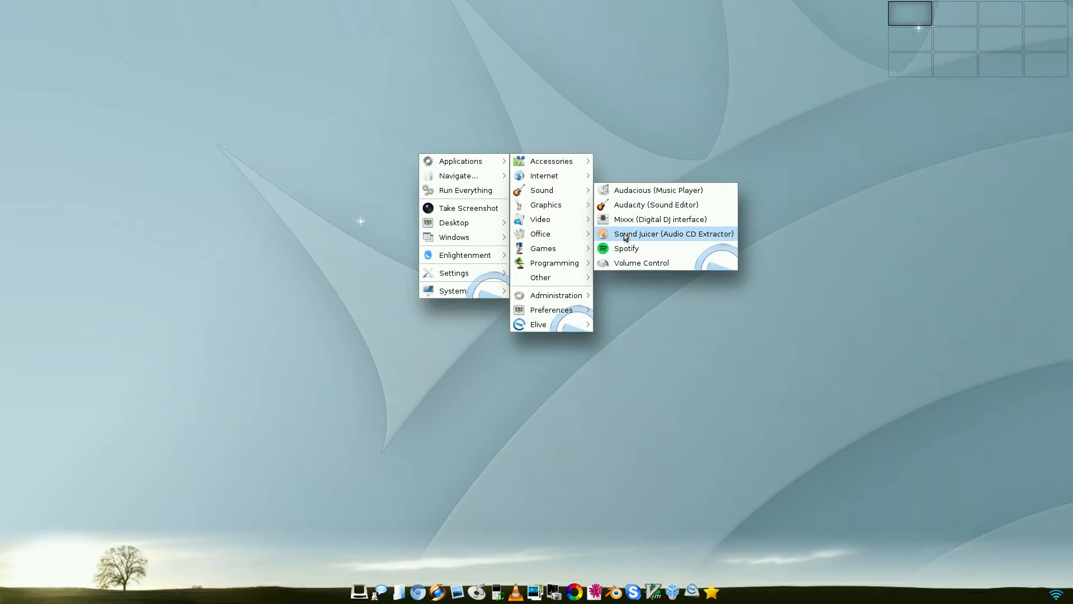
mouse_move(624, 239)
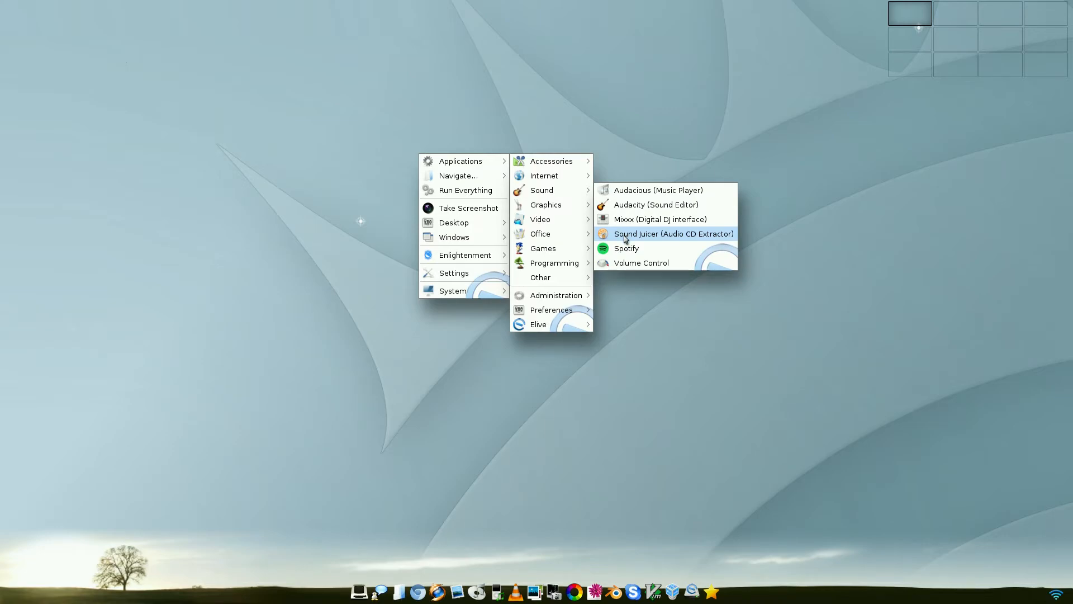
mouse_move(622, 248)
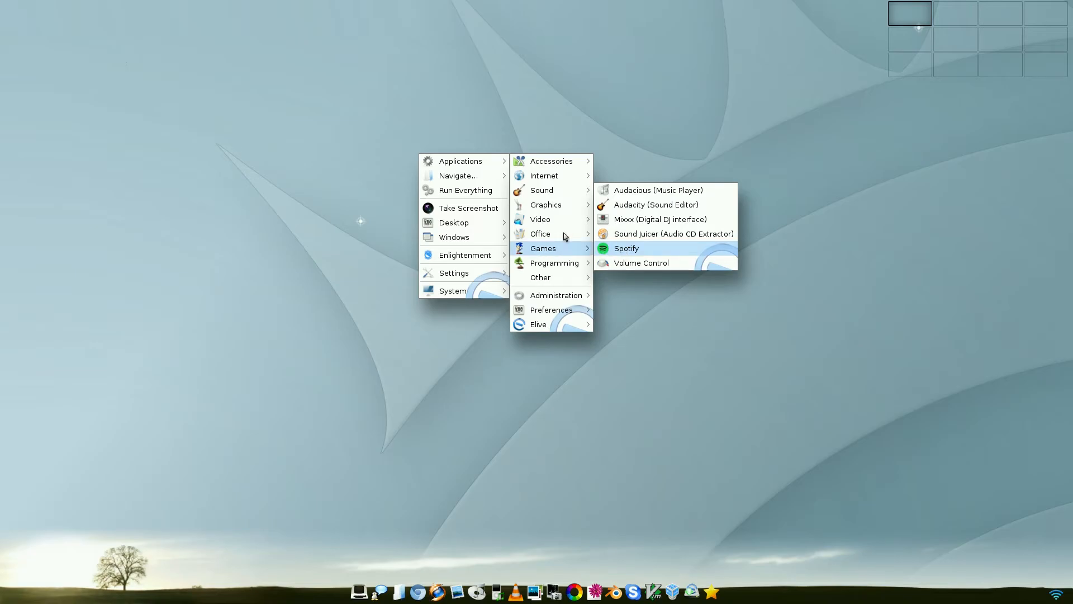
mouse_move(540, 219)
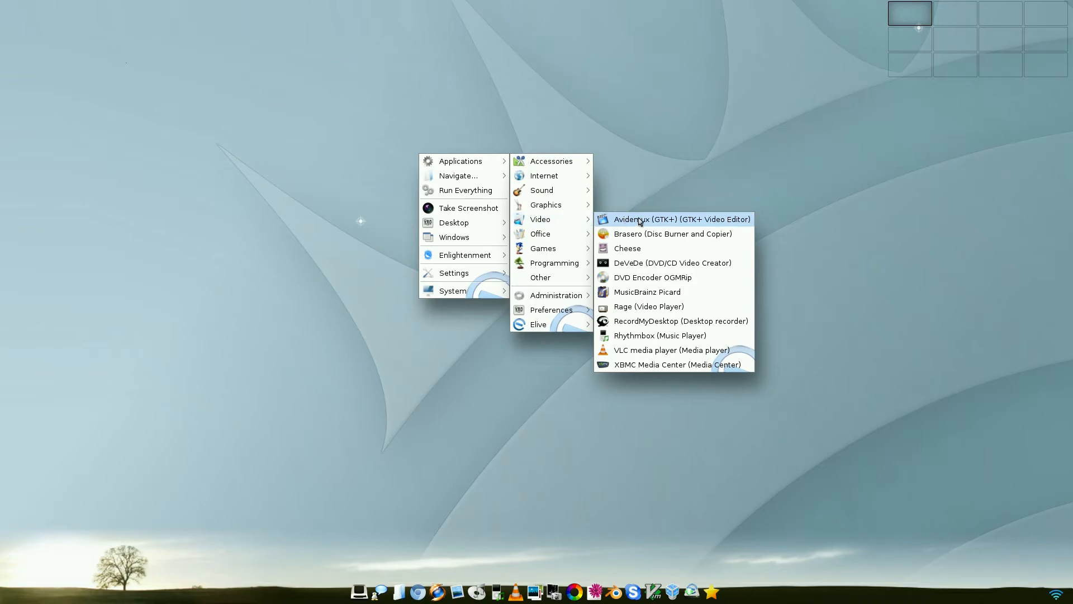
mouse_move(661, 224)
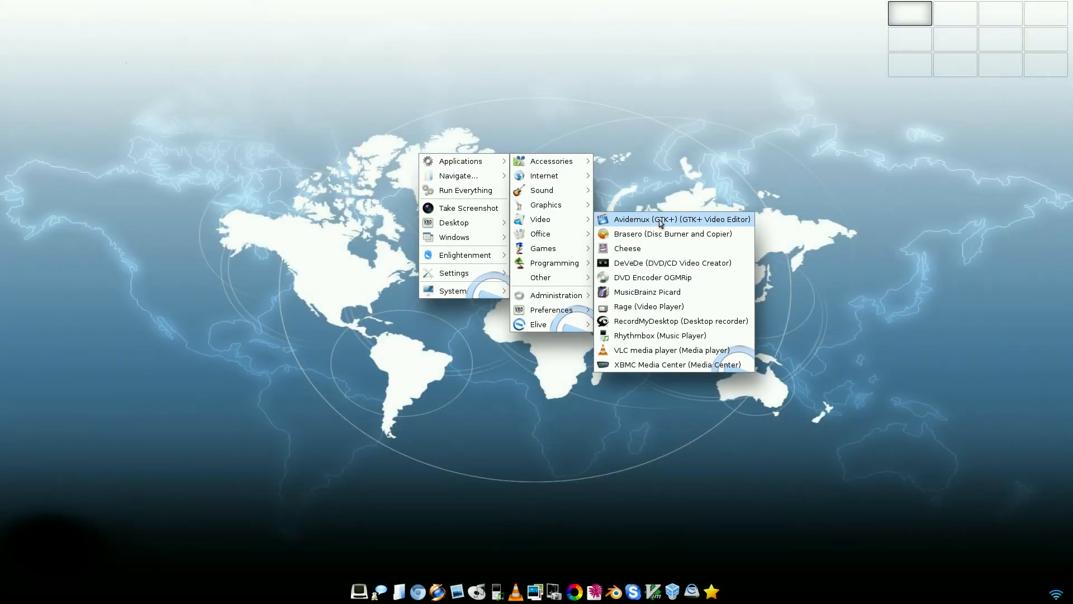
mouse_move(660, 234)
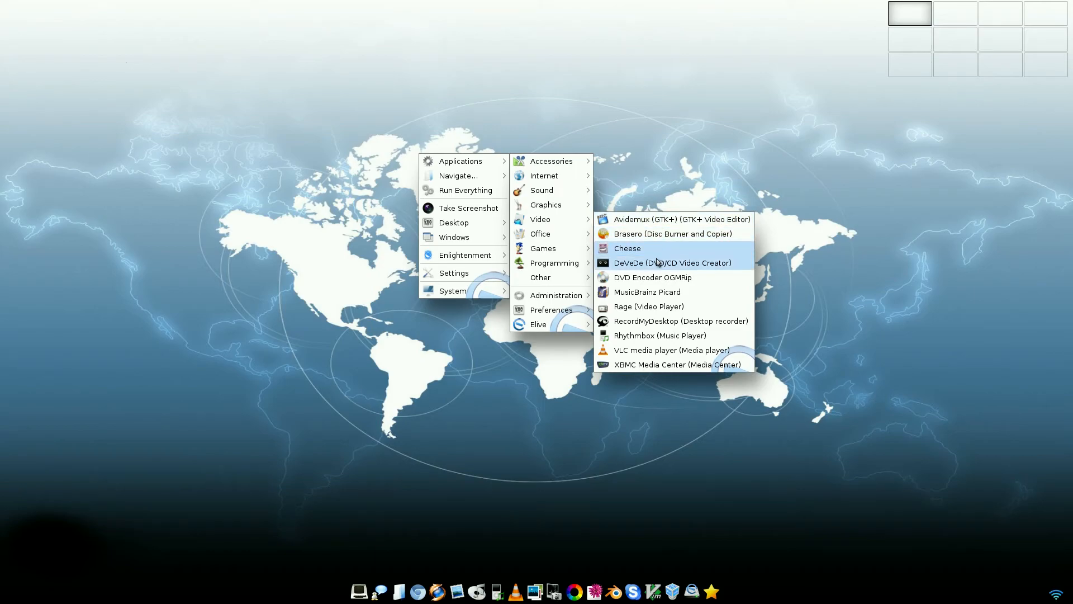
mouse_move(656, 267)
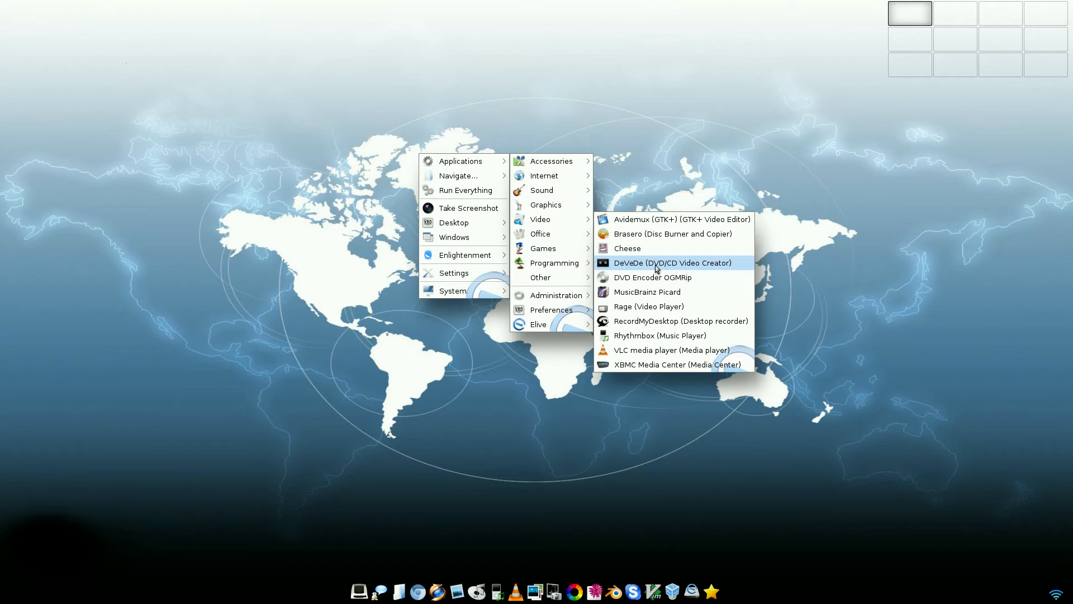
mouse_move(649, 306)
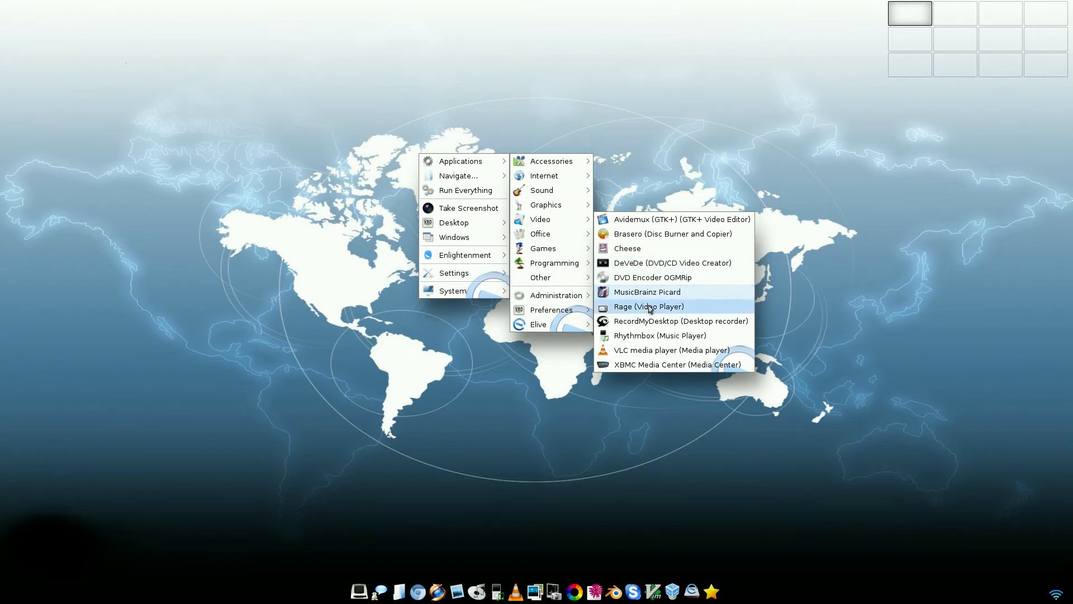
mouse_move(648, 321)
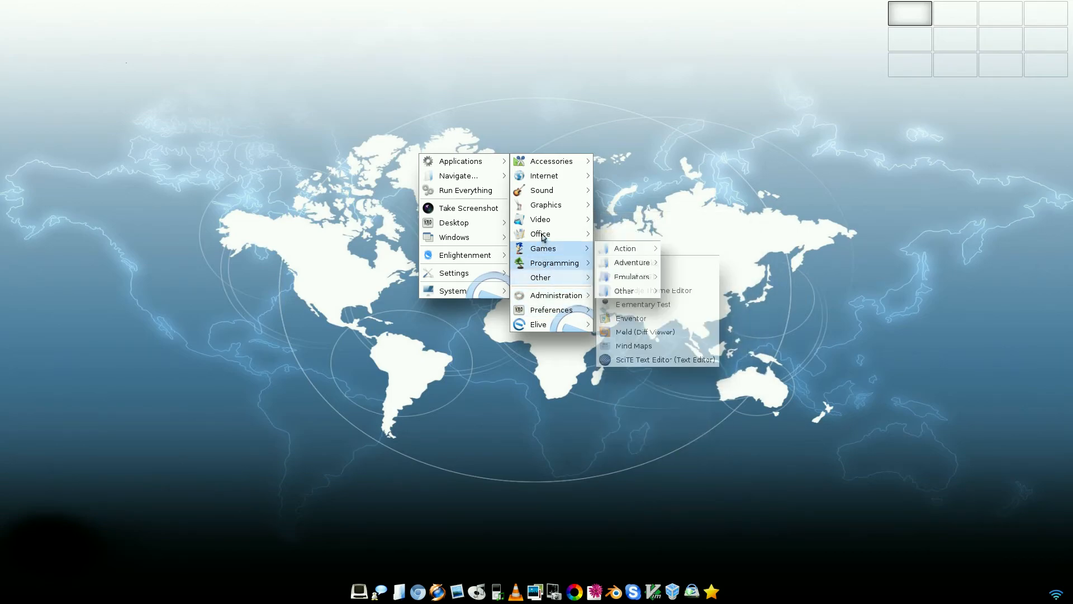
mouse_move(540, 233)
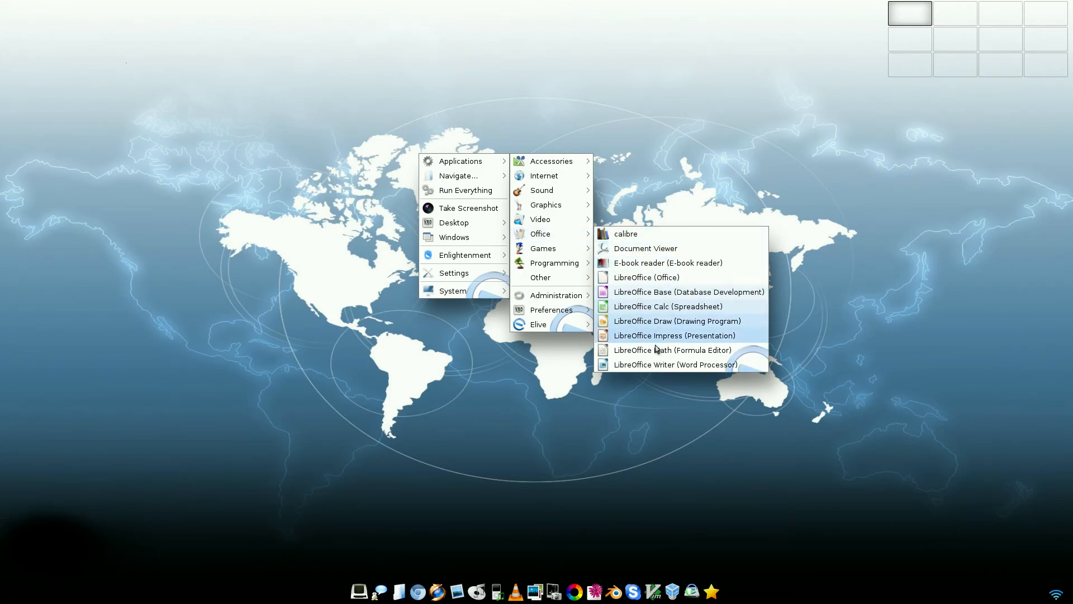
mouse_move(677, 320)
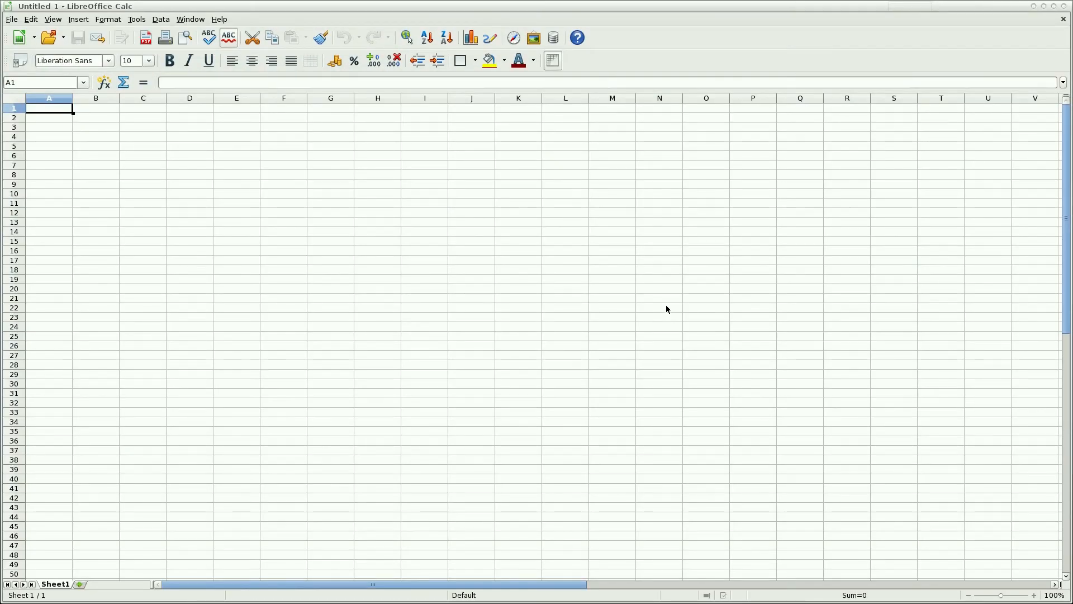
mouse_move(846, 143)
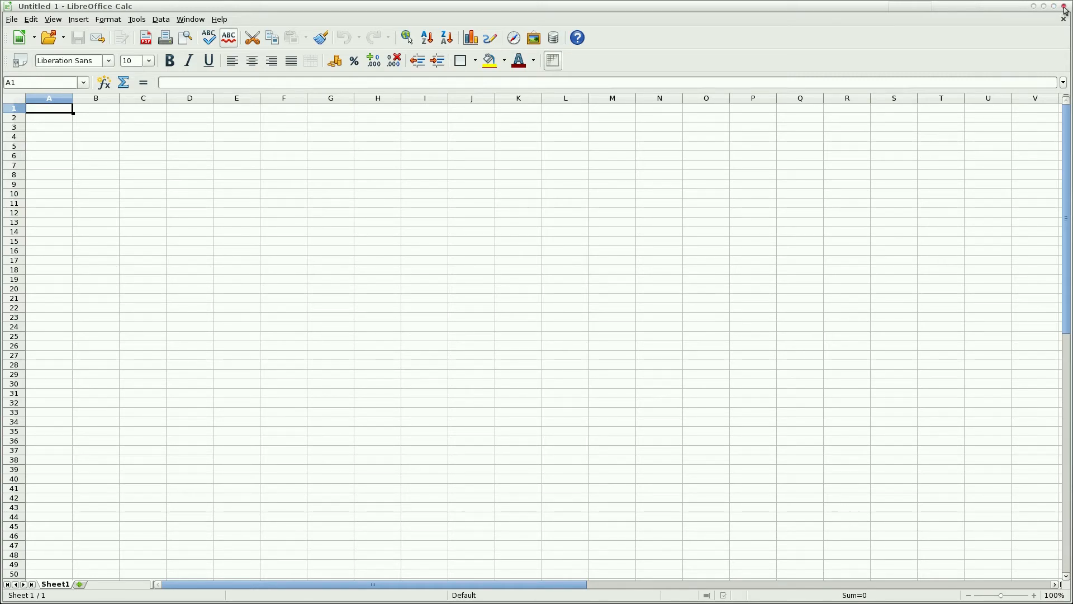
Close the blank LibreOffice Calc spreadsheet, leaving the empty desktop.
left_click(1065, 7)
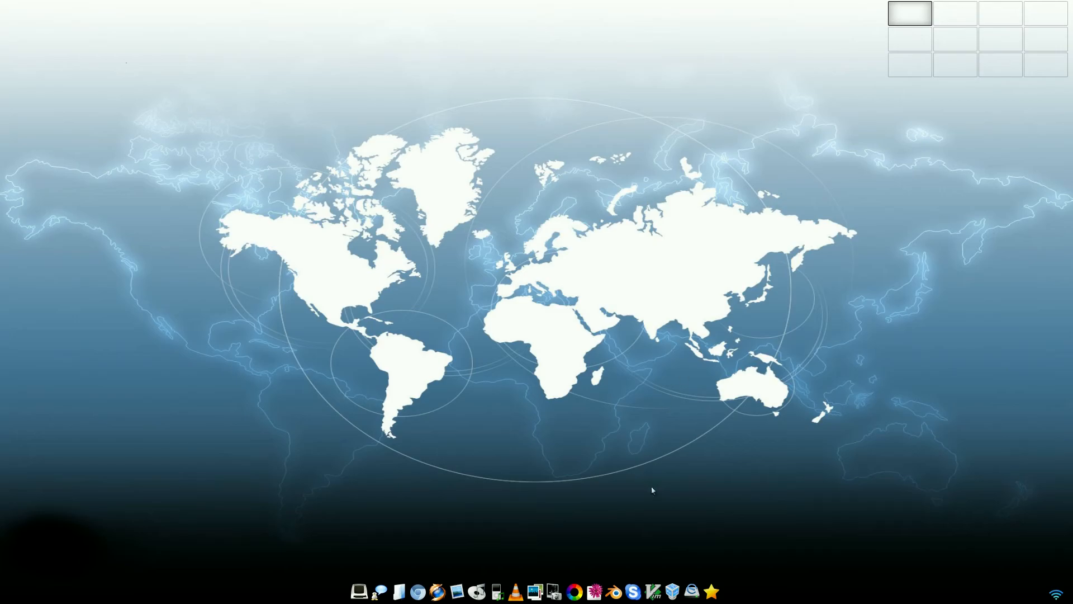
right_click(651, 490)
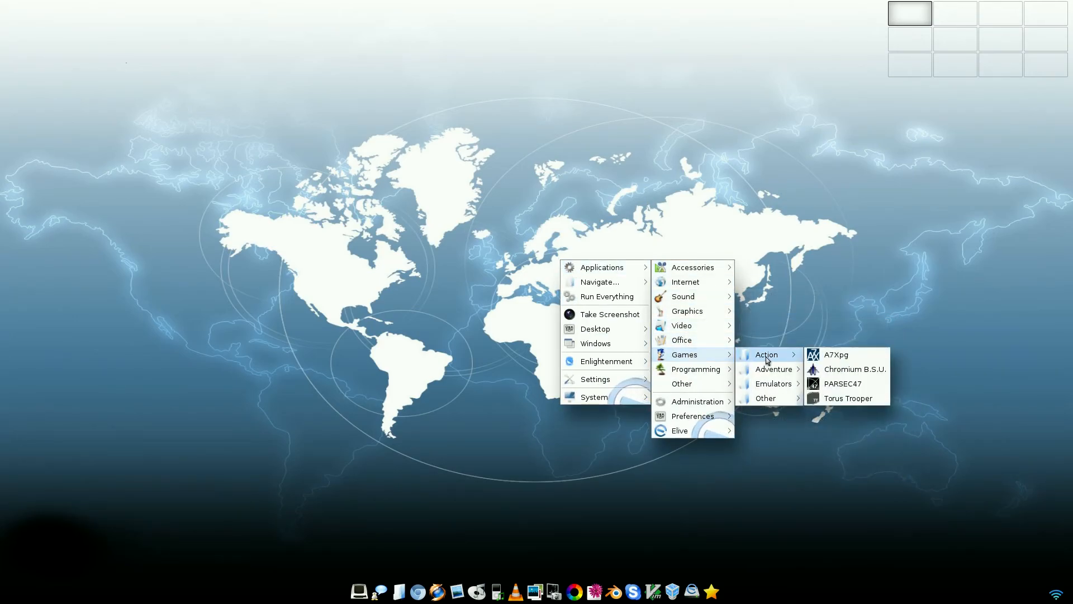
mouse_move(774, 369)
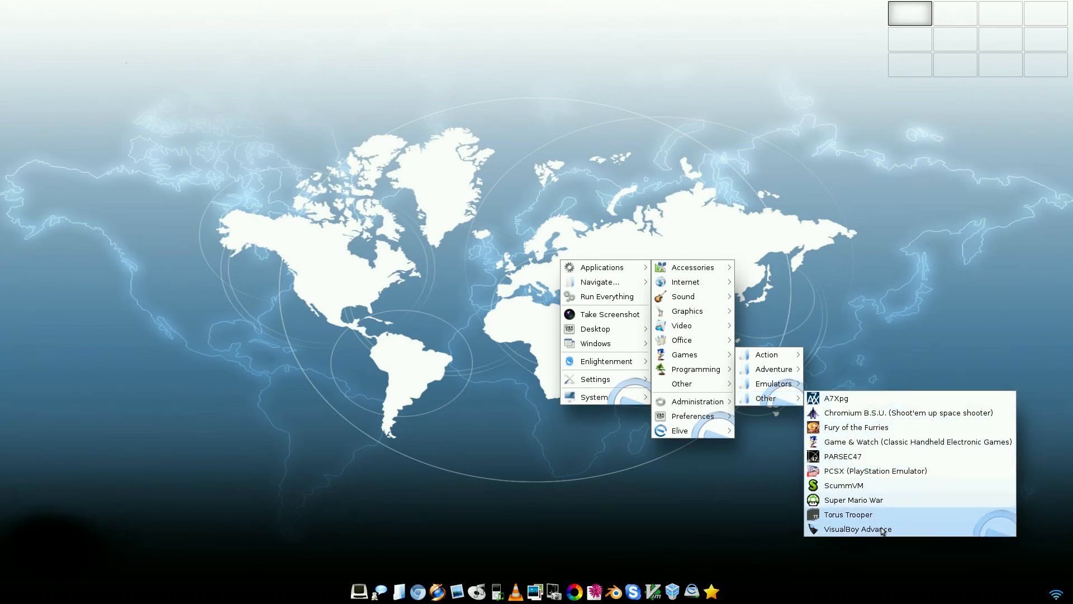
mouse_move(697, 401)
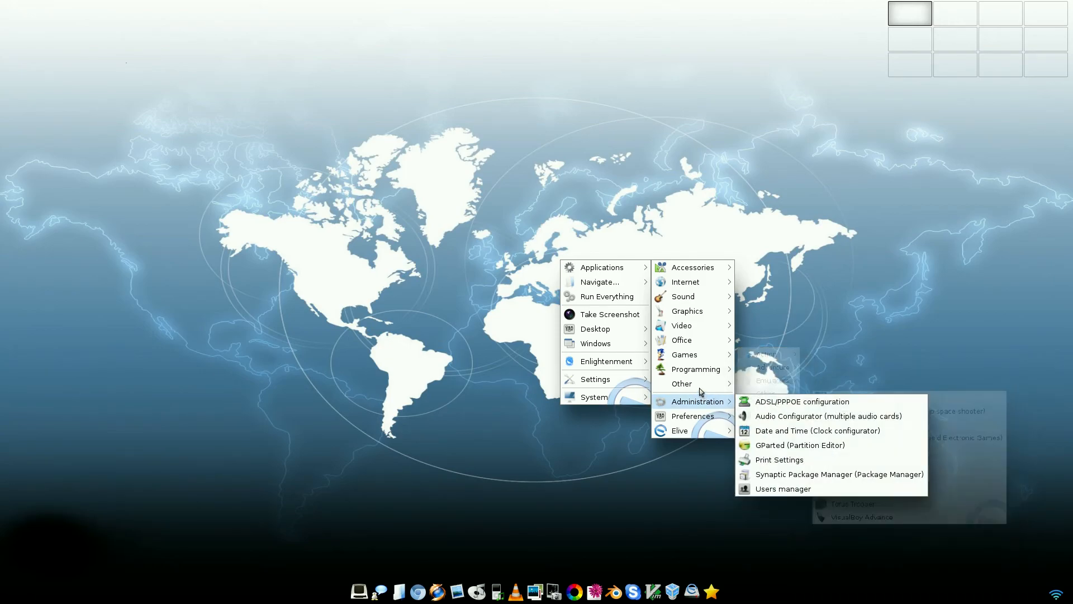
mouse_move(696, 369)
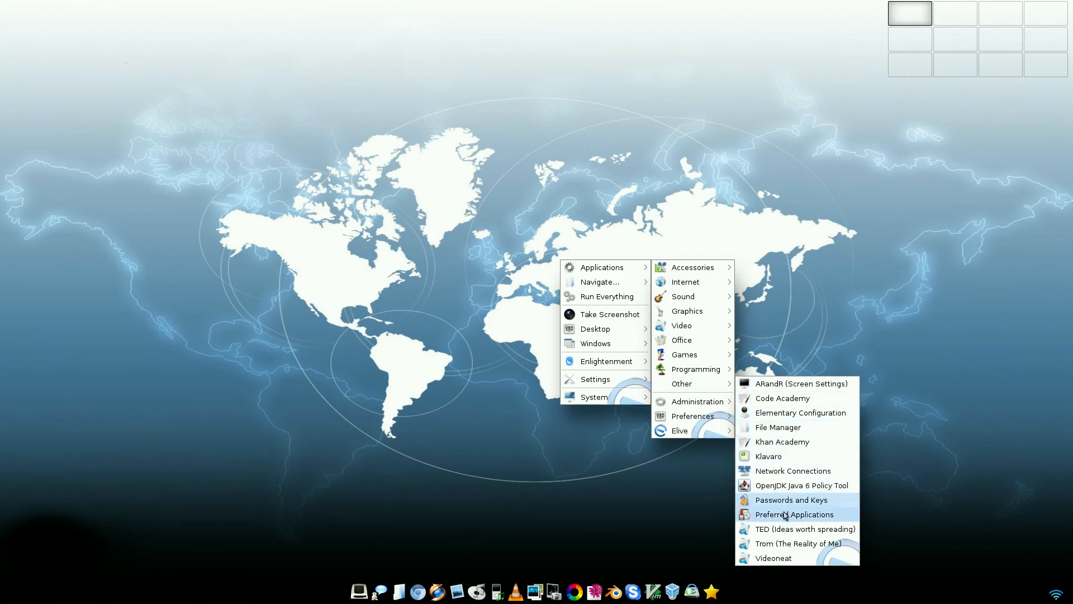
mouse_move(785, 518)
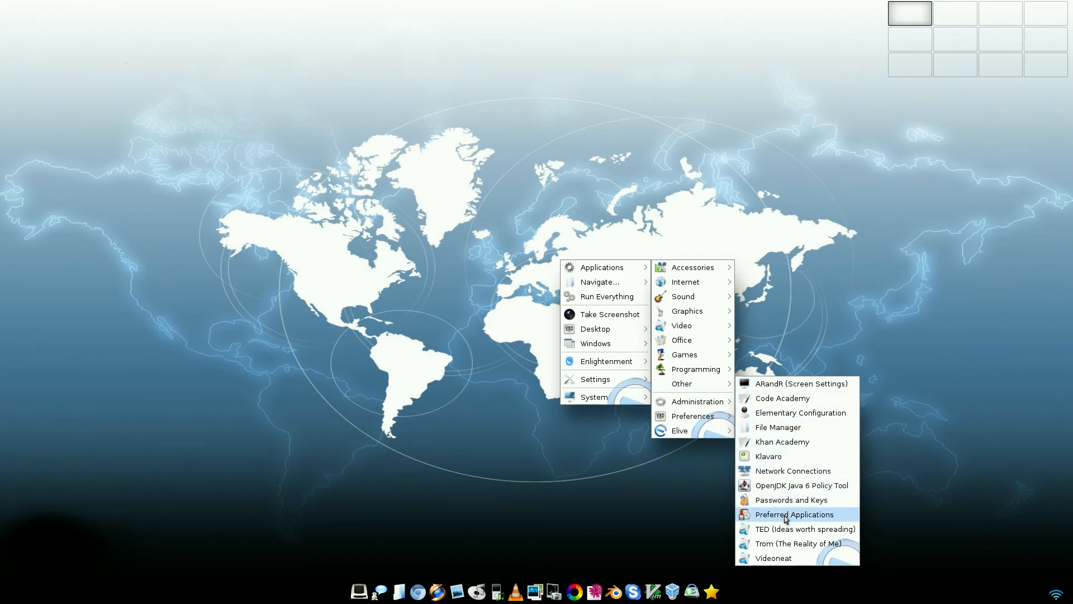
mouse_move(773, 558)
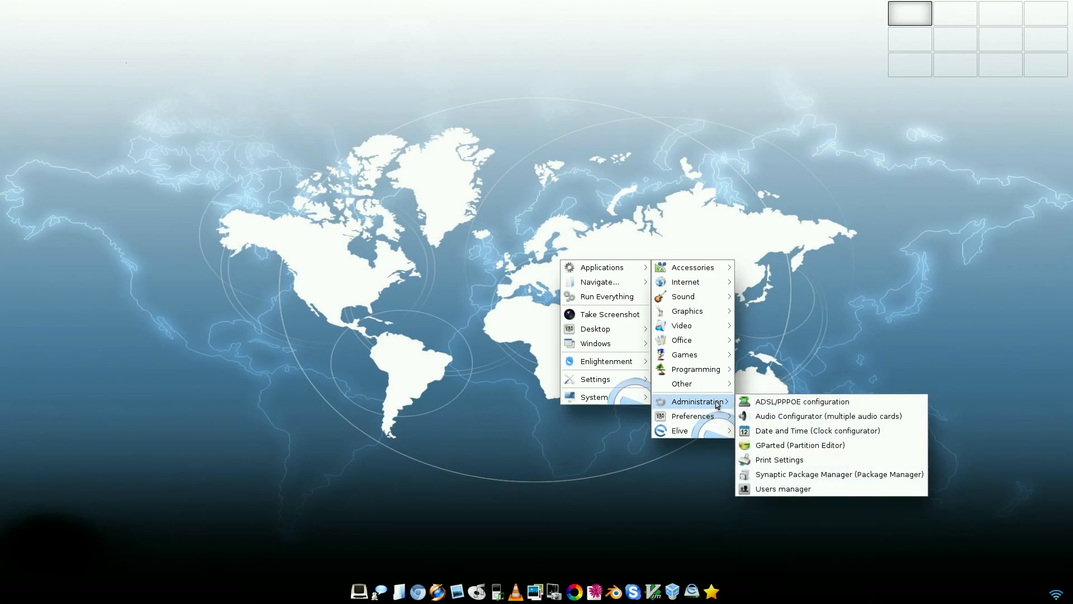
mouse_move(800, 401)
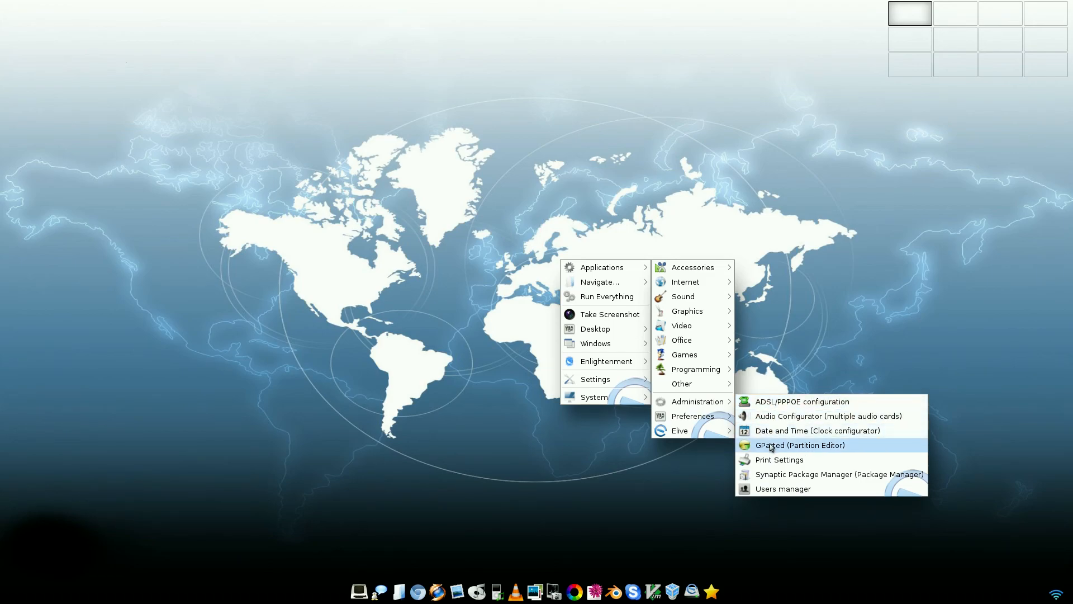
mouse_move(783, 488)
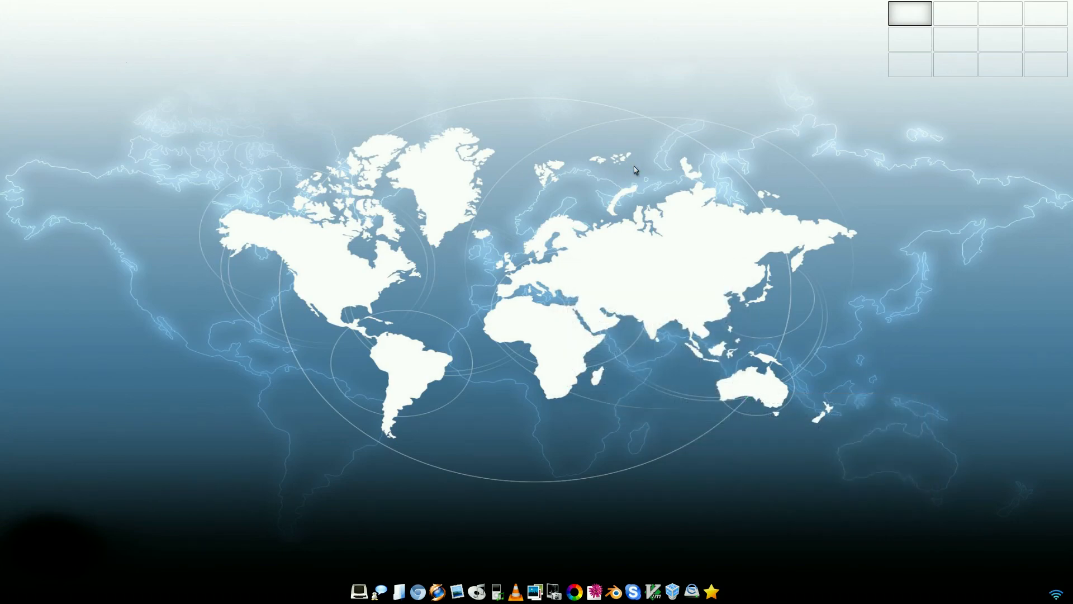
mouse_move(446, 266)
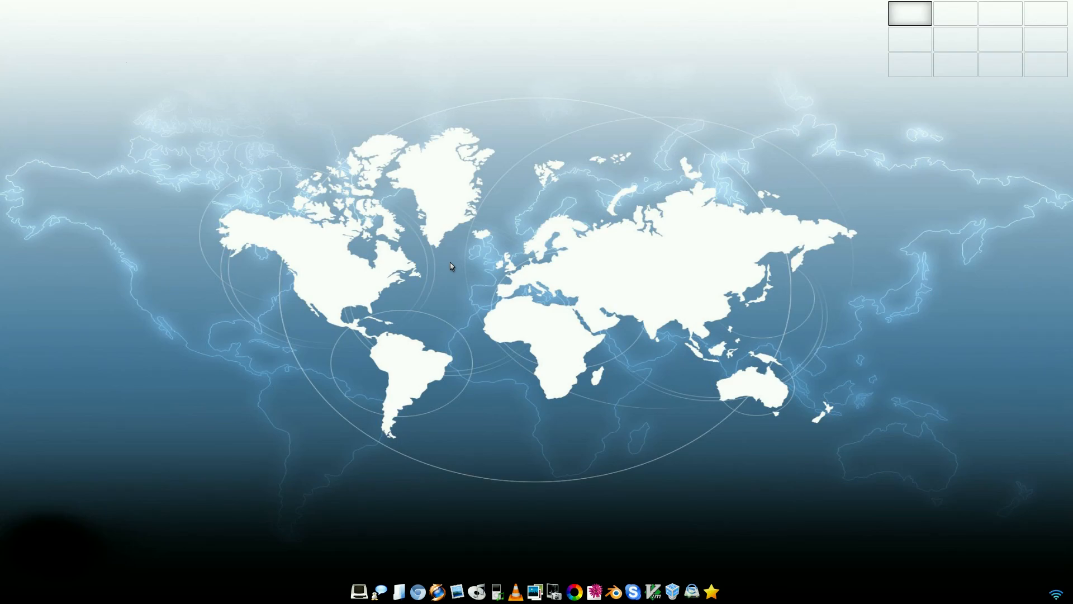
mouse_move(638, 279)
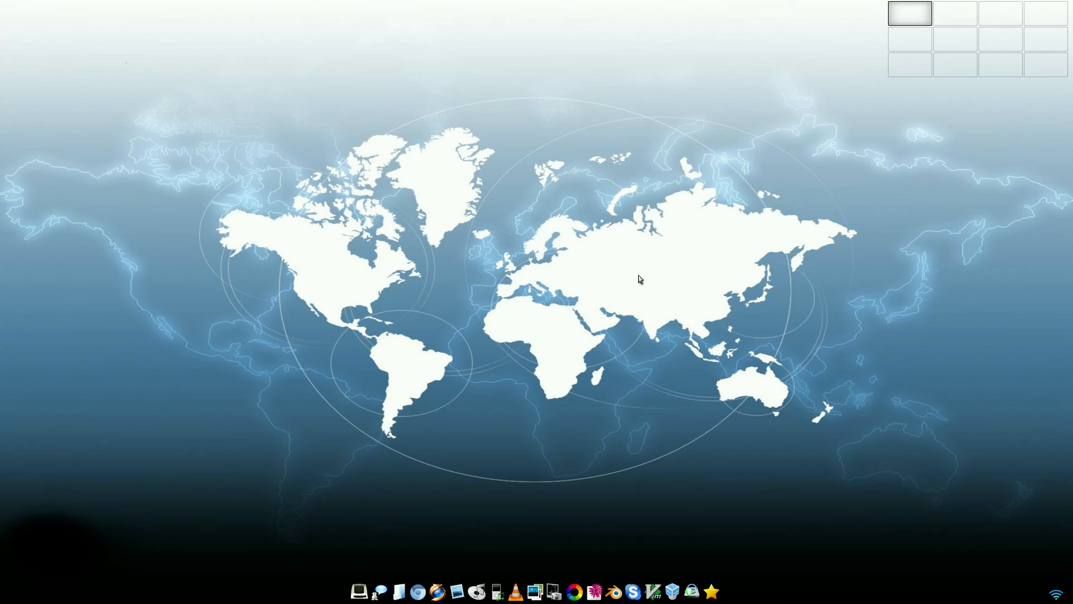
mouse_move(384, 253)
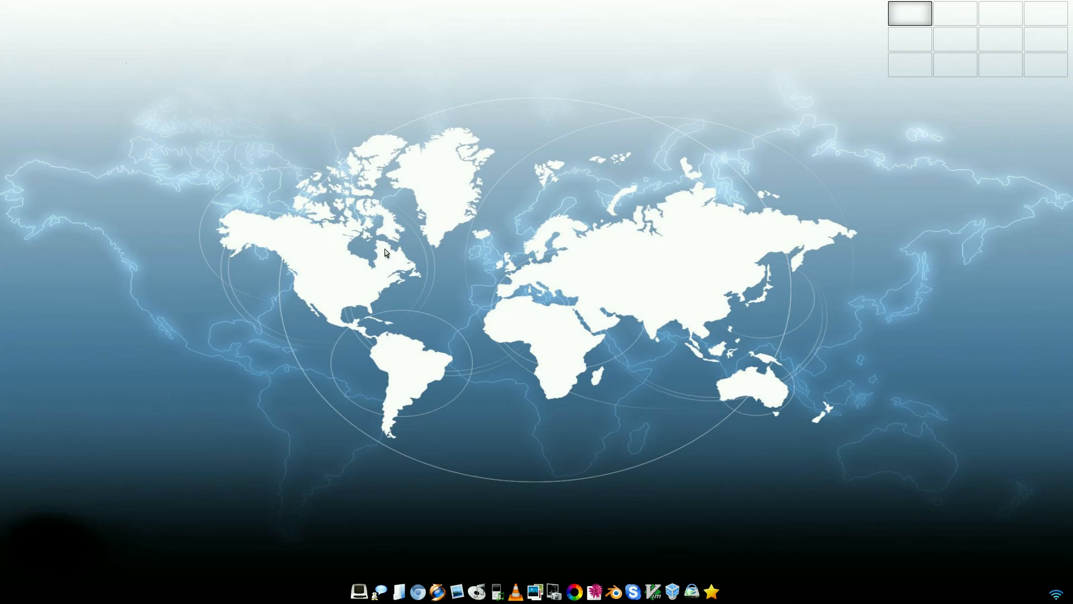